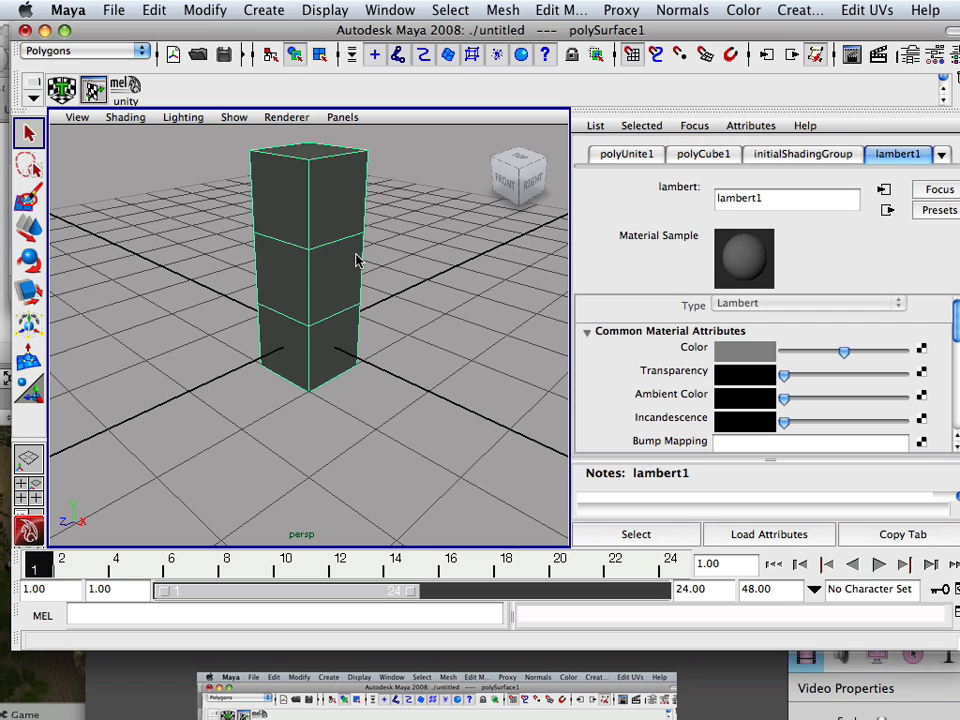
{"action": "mouse_move", "coordinate": [344, 328]}
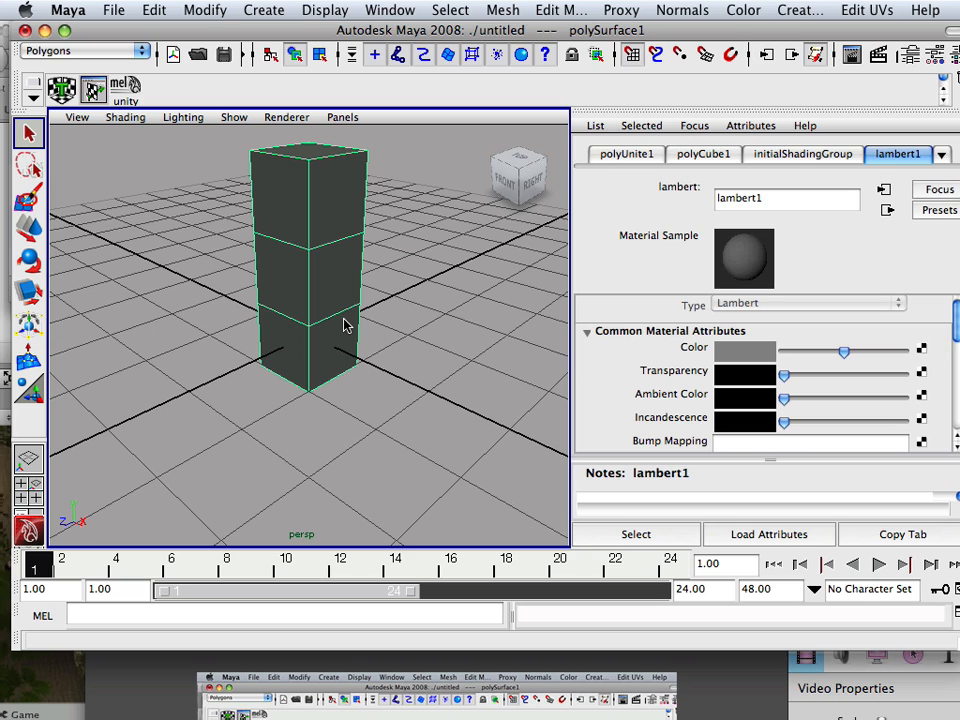
{"action": "mouse_move", "coordinate": [516, 212]}
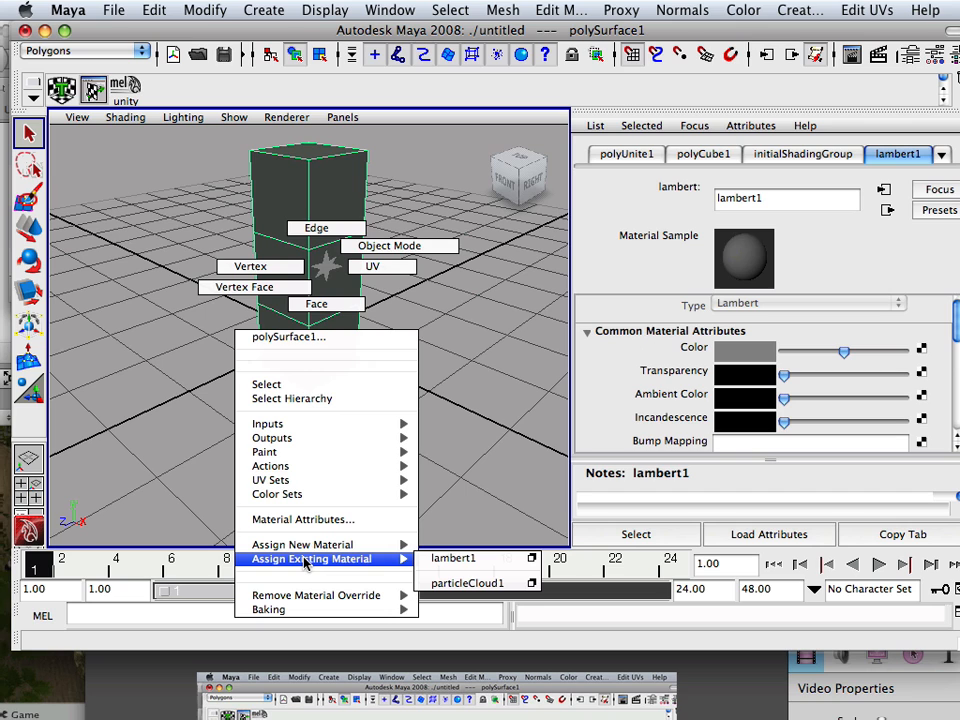
Step: Assign a new Blinn material to the box and rename it stupid_material
{"action": "left_click", "coordinate": [304, 544]}
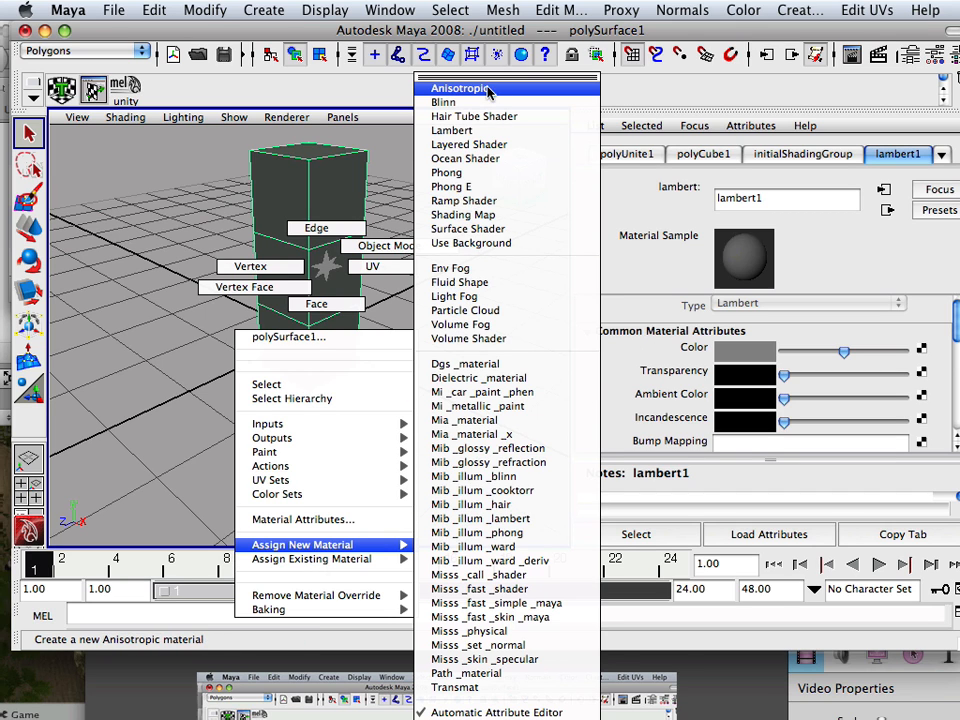
{"action": "left_click", "coordinate": [444, 102]}
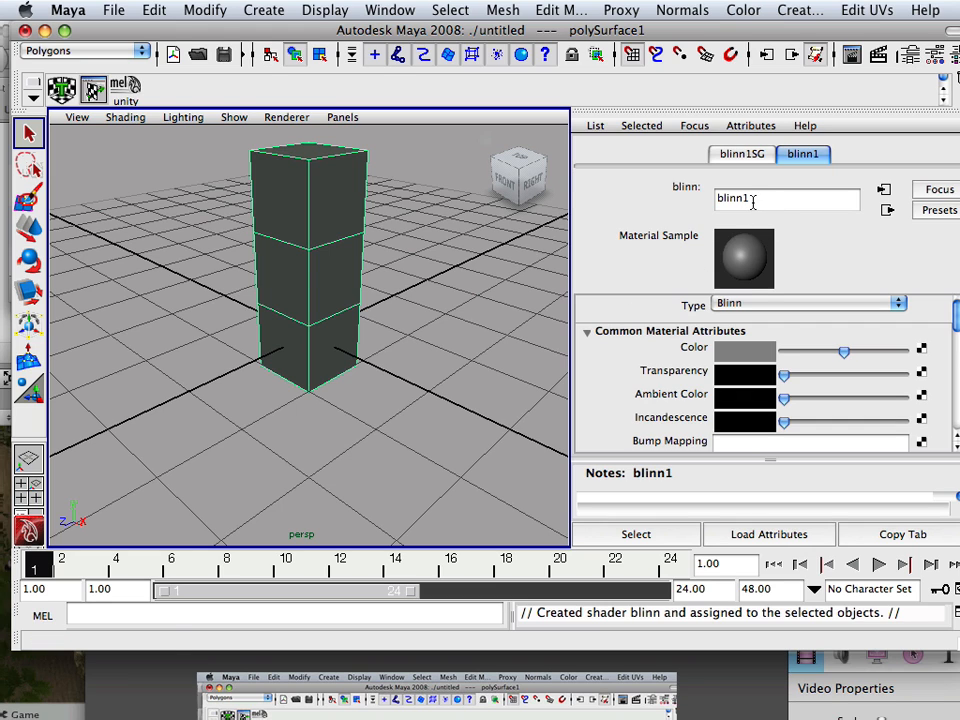
{"action": "mouse_move", "coordinate": [584, 284]}
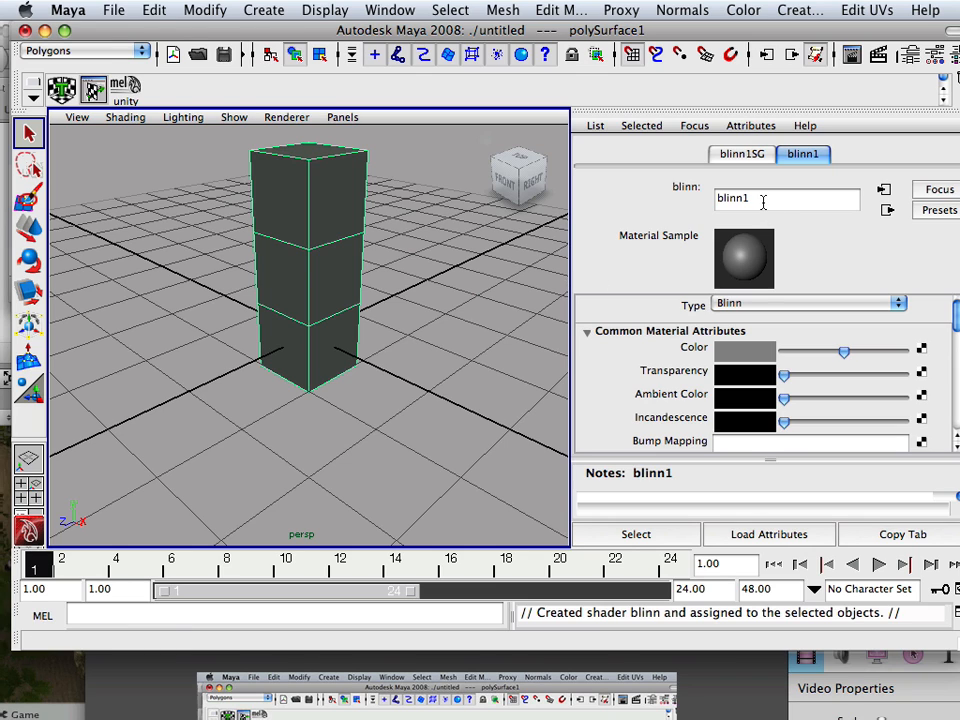
{"action": "triple_click", "coordinate": [784, 198]}
{"action": "type", "text": "stupid_material"}
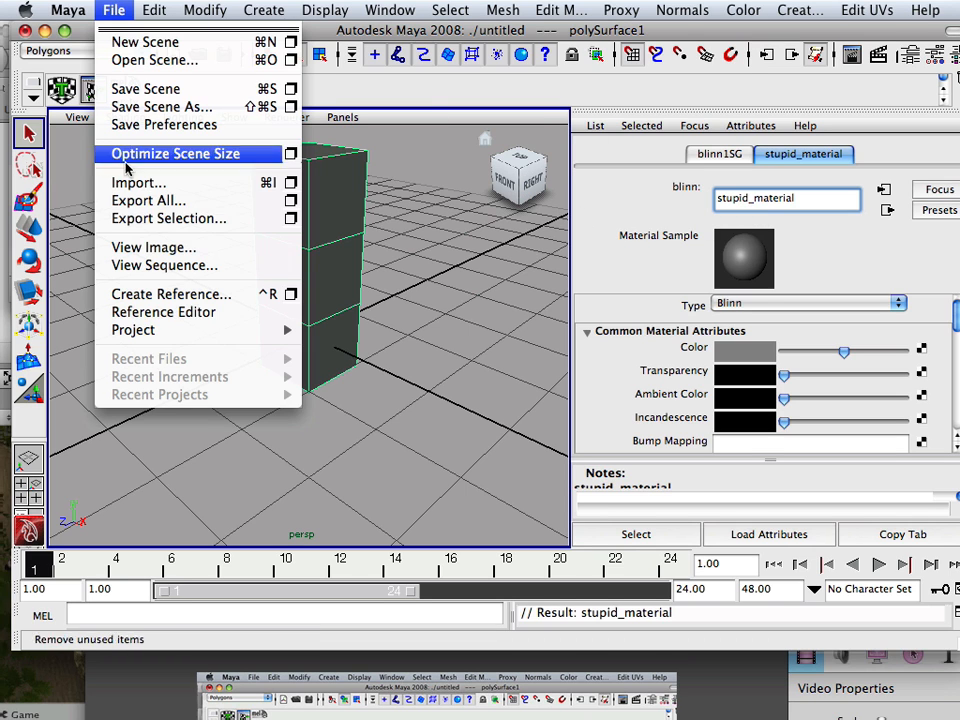
{"action": "mouse_move", "coordinate": [168, 218]}
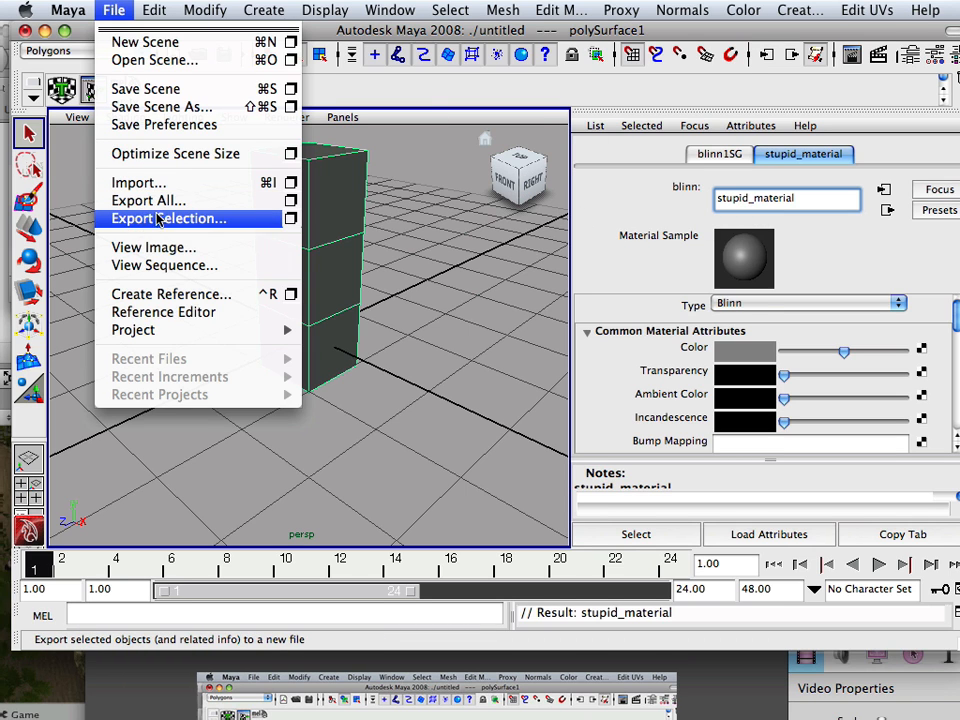
Step: Export the selected box, renaming the file to box6.fbx in the objects folder
{"action": "left_click", "coordinate": [168, 218]}
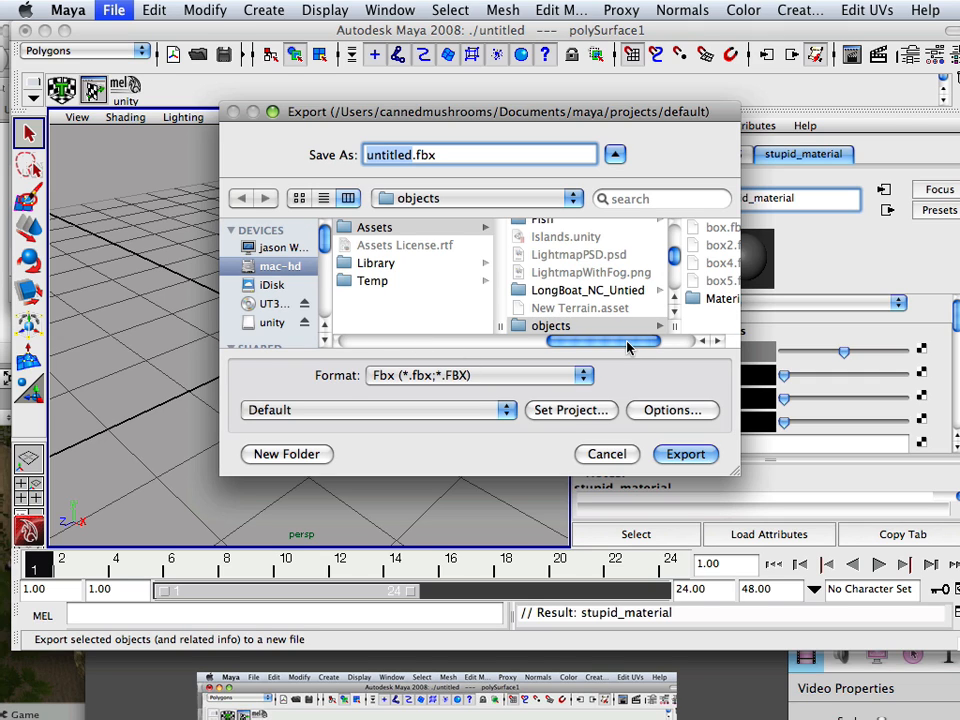
{"action": "left_click", "coordinate": [612, 280]}
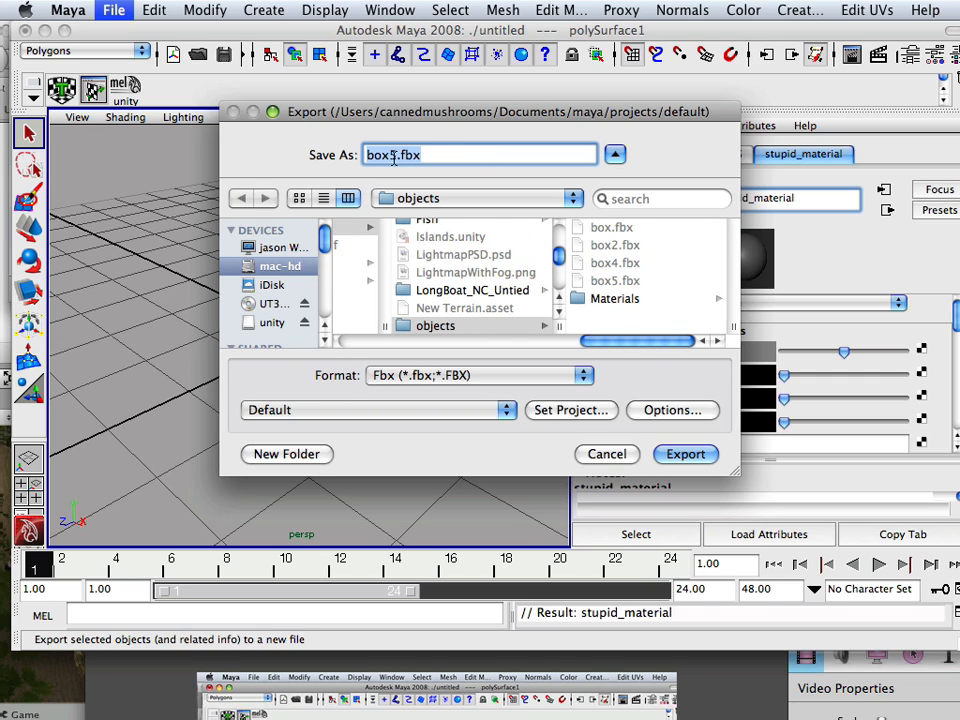
{"action": "type", "text": "6"}
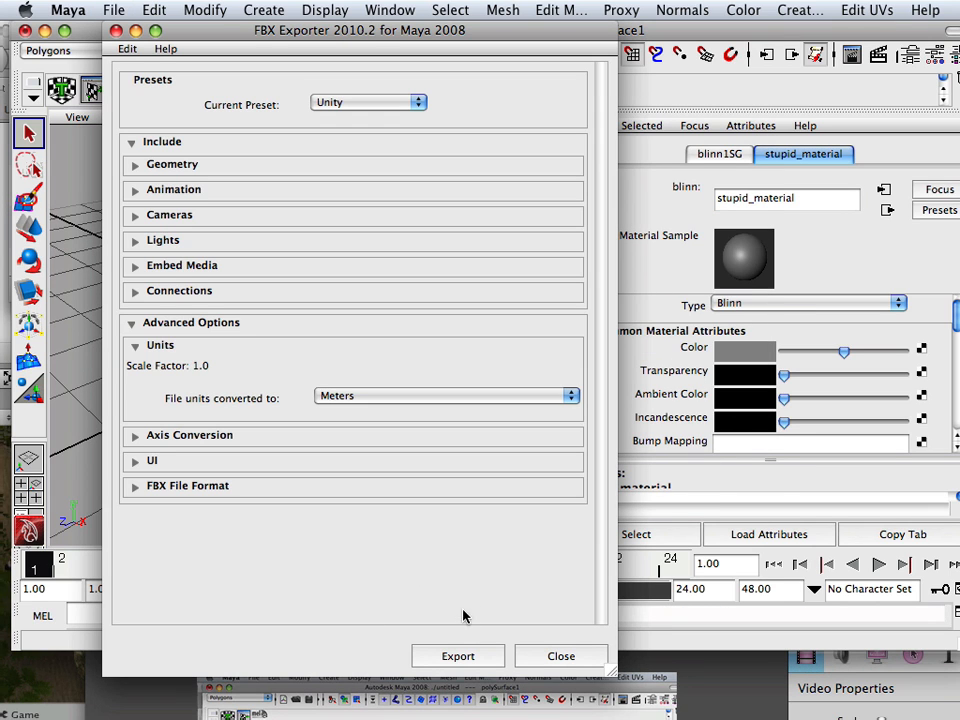
{"action": "mouse_move", "coordinate": [392, 100]}
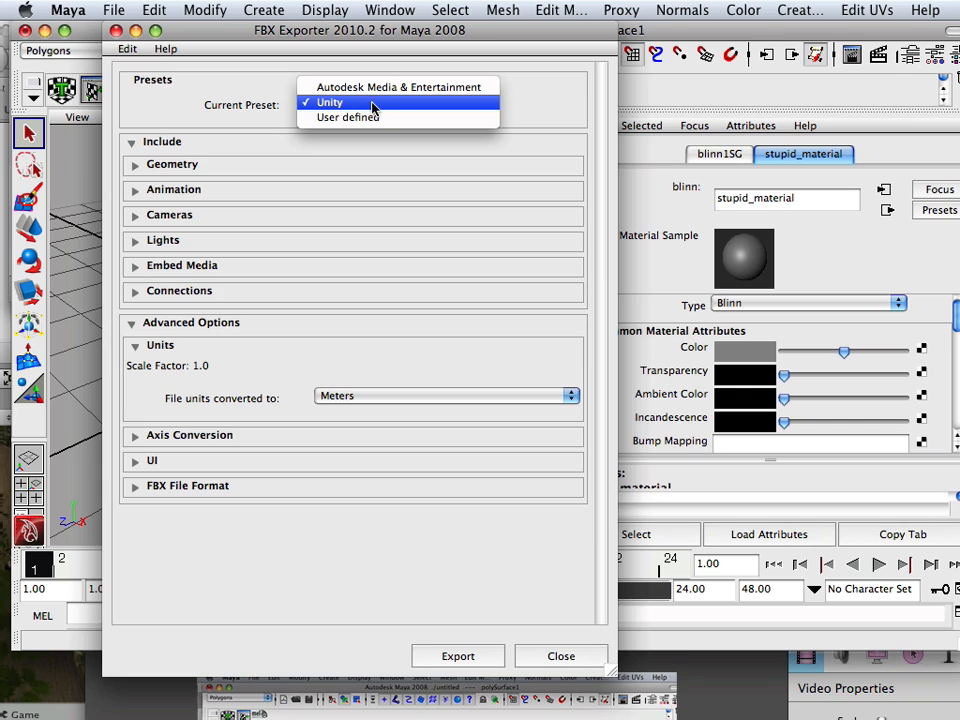
Step: Run the FBX export with the Unity preset and file units converted to centimeters
{"action": "left_click", "coordinate": [448, 396]}
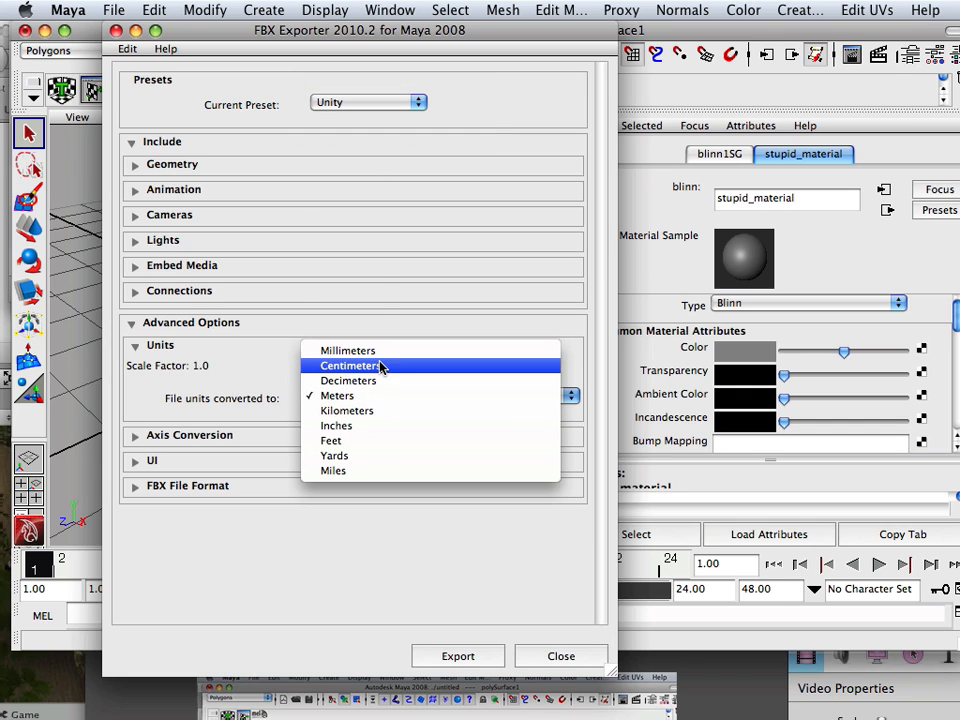
{"action": "left_click", "coordinate": [350, 364]}
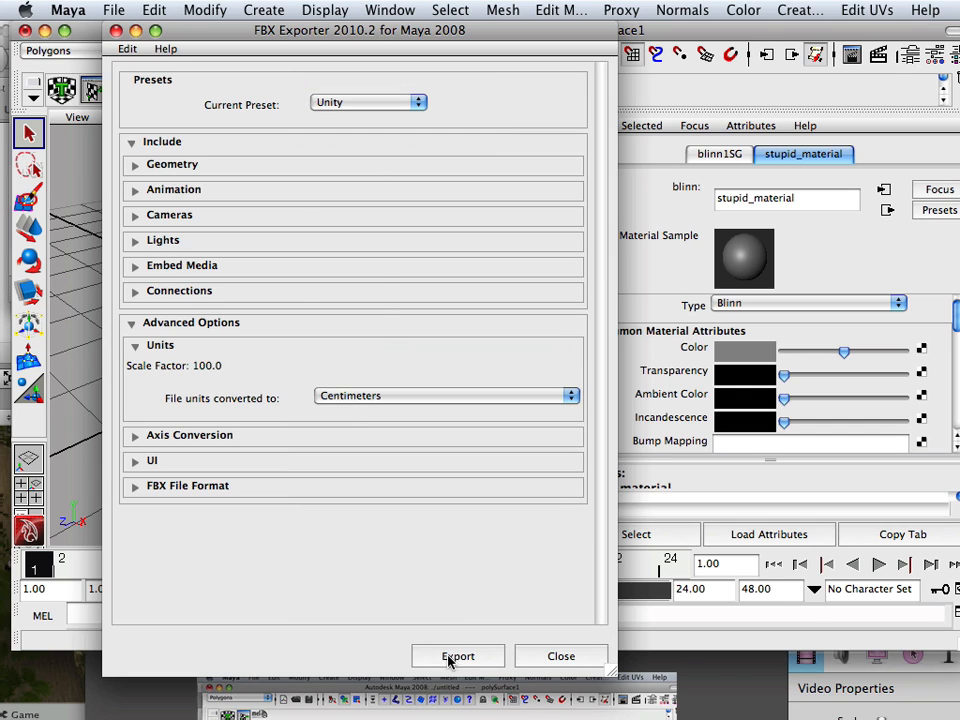
{"action": "left_click", "coordinate": [456, 656]}
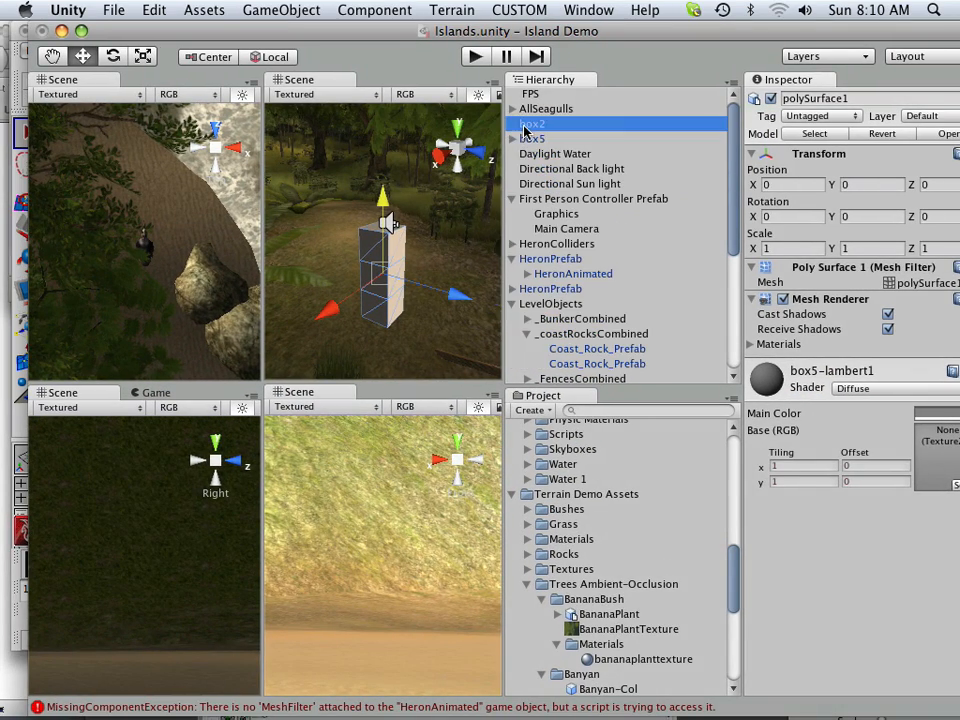
Step: Remove box5 from the Hierarchy and expand the objects folder showing box6
{"action": "right_click", "coordinate": [536, 124]}
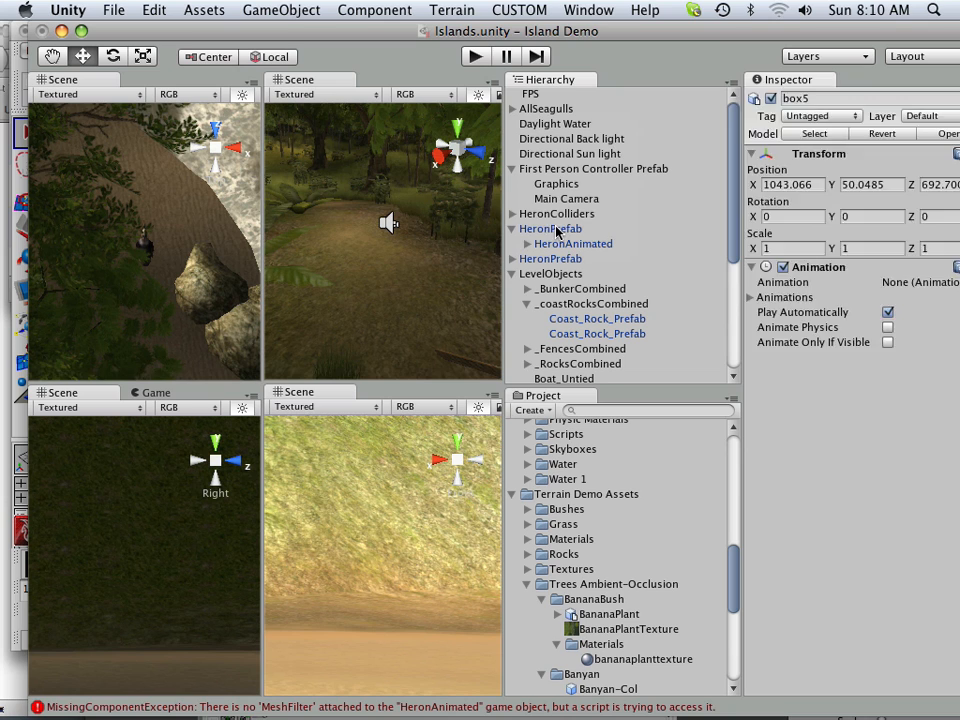
{"action": "left_click", "coordinate": [548, 228]}
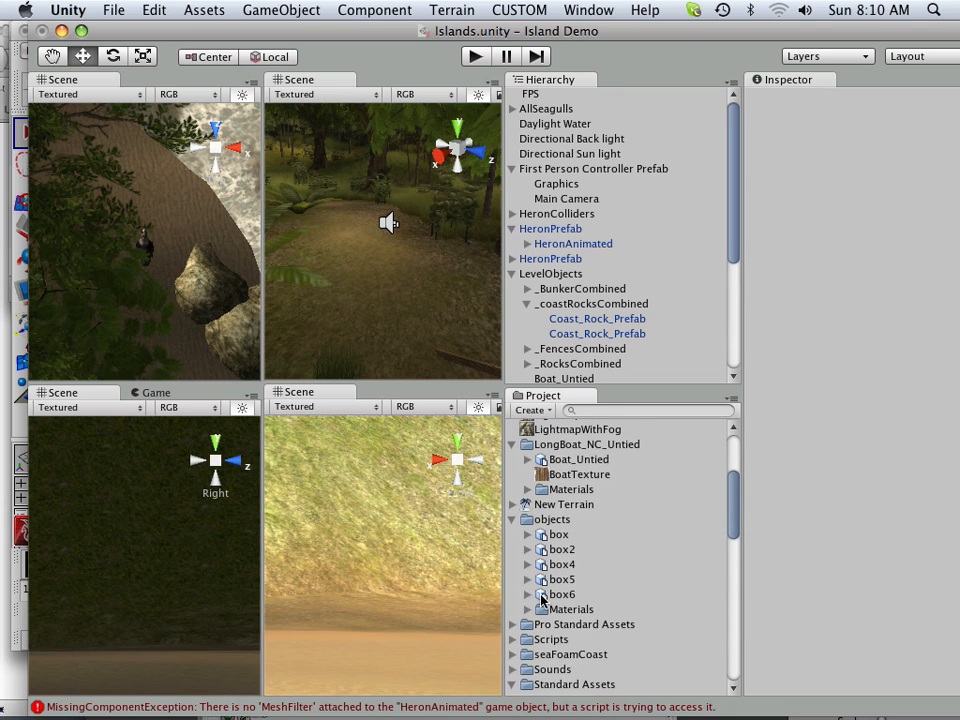
{"action": "mouse_move", "coordinate": [376, 304]}
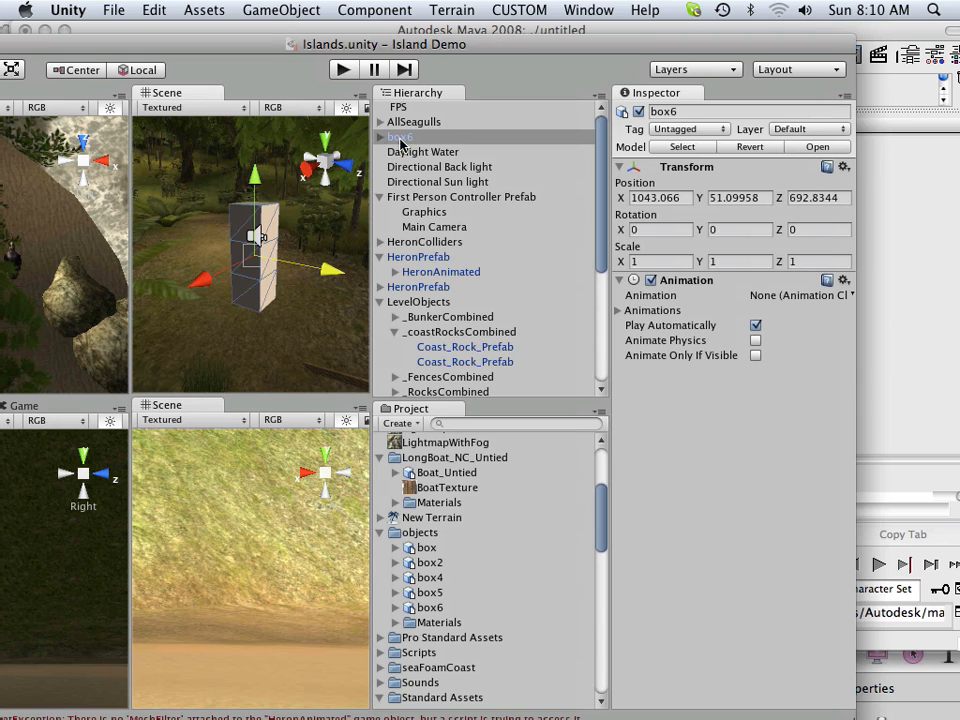
Step: Expand box6 in the Hierarchy and inspect polySurface1's box6-stupid_material material
{"action": "left_click", "coordinate": [388, 136]}
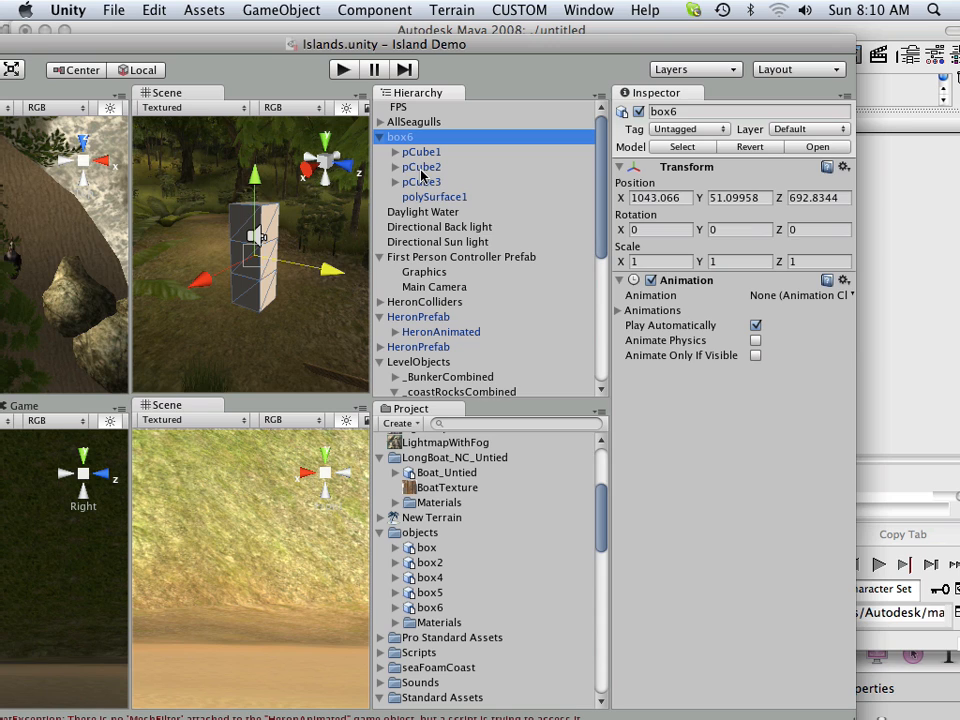
{"action": "mouse_move", "coordinate": [418, 182]}
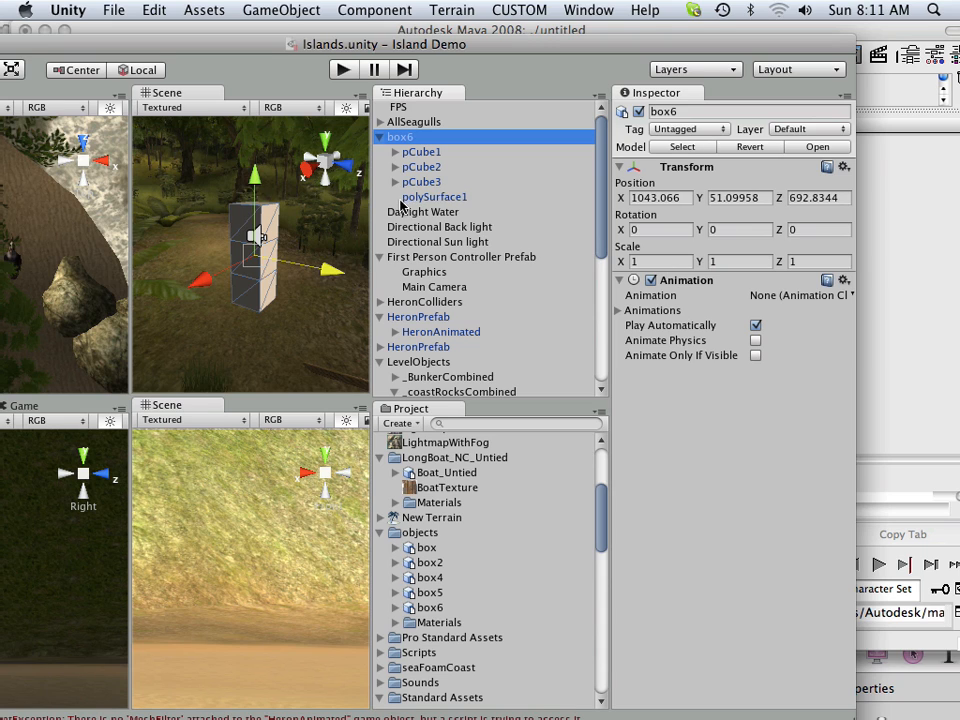
{"action": "mouse_move", "coordinate": [444, 198]}
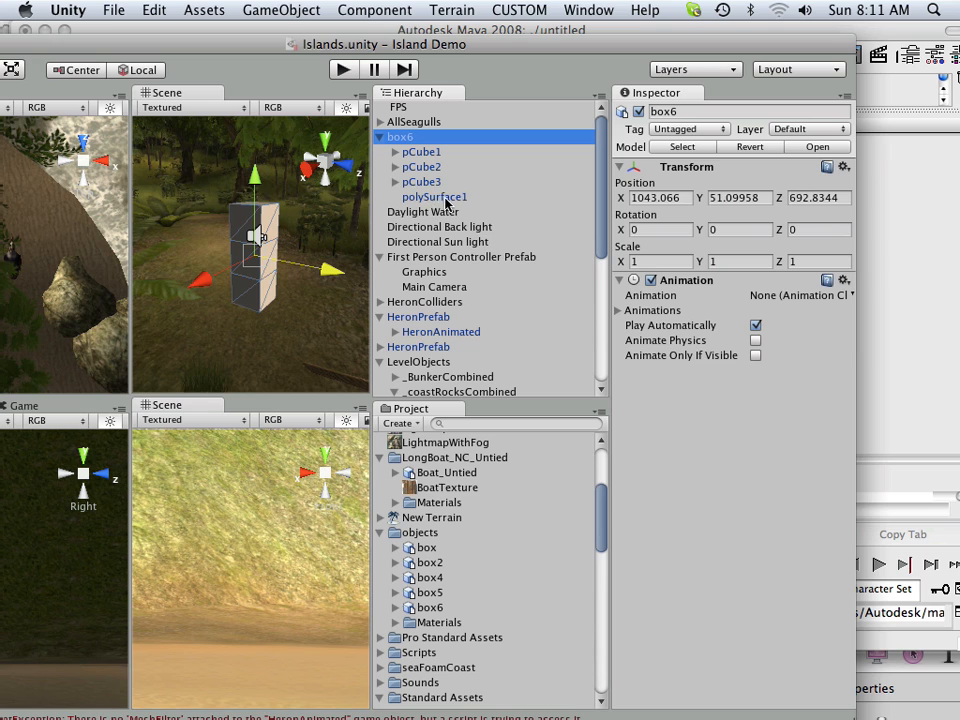
{"action": "left_click", "coordinate": [434, 196]}
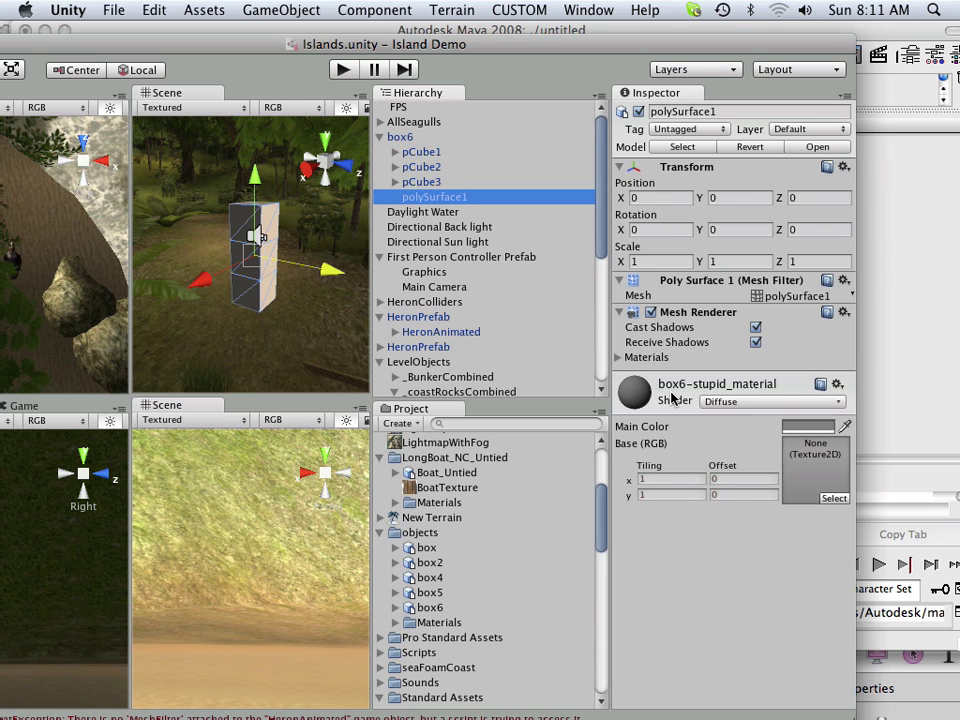
{"action": "mouse_move", "coordinate": [730, 396]}
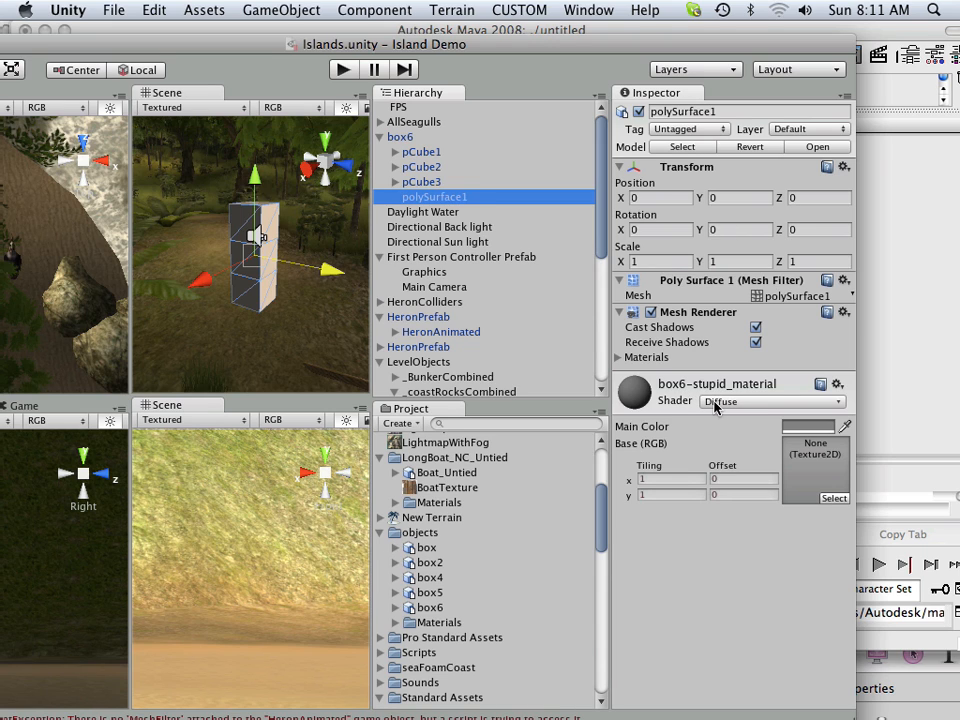
{"action": "mouse_move", "coordinate": [704, 412]}
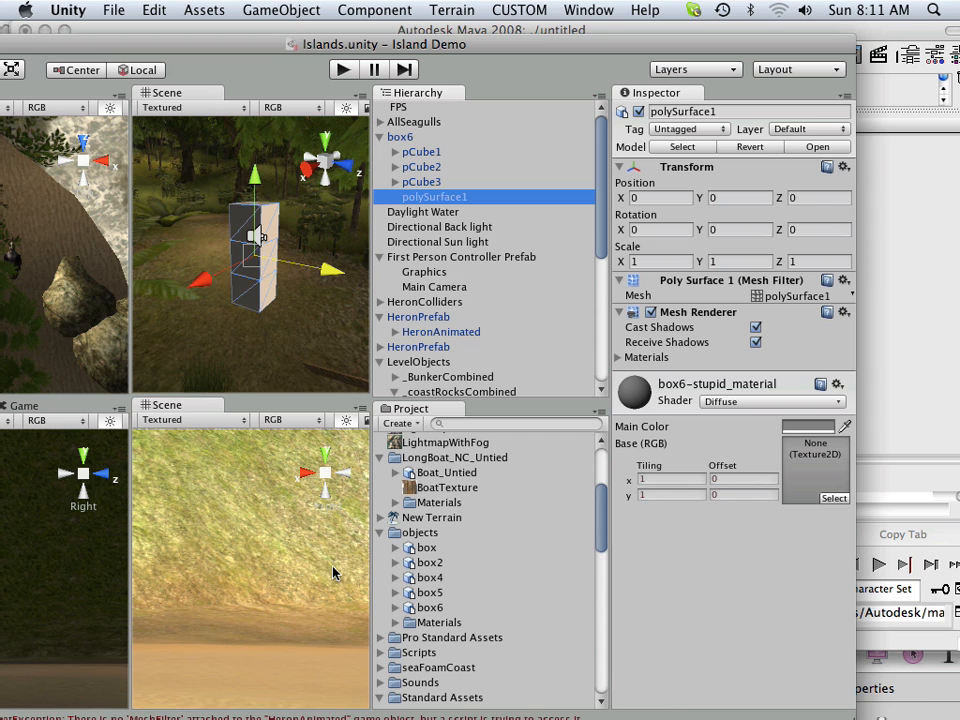
{"action": "mouse_move", "coordinate": [584, 692]}
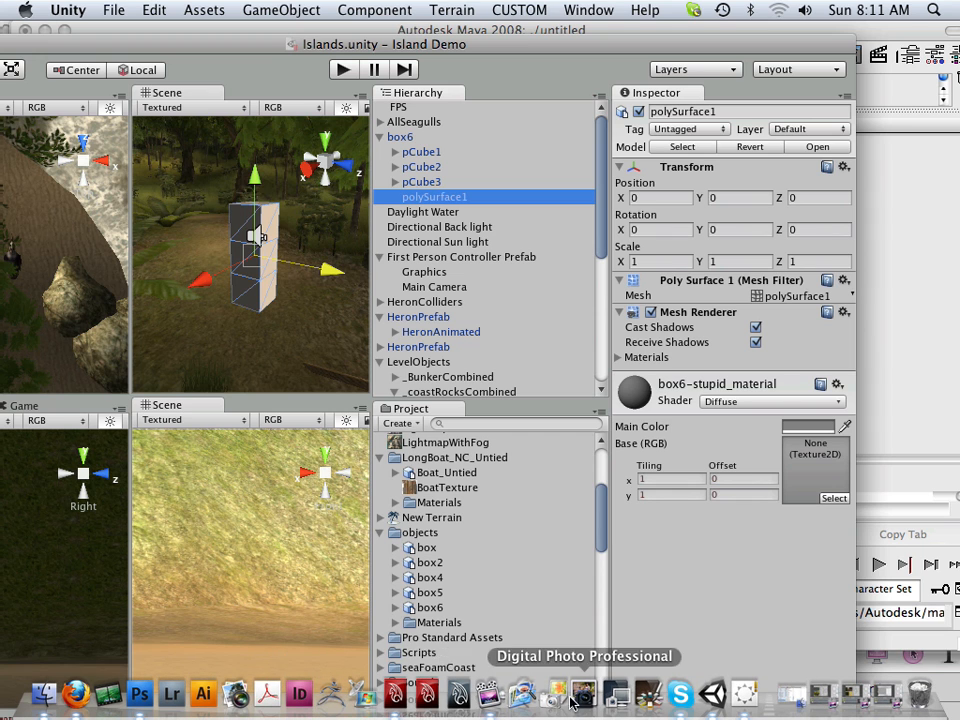
{"action": "mouse_move", "coordinate": [140, 692]}
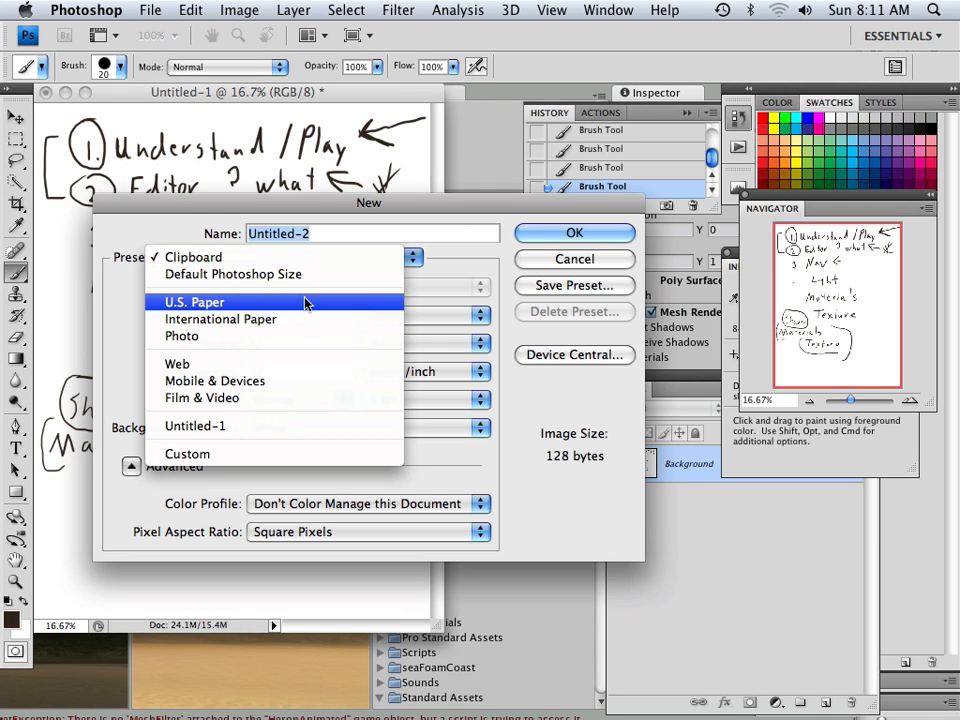
Step: Create the new blank document Untitled-2 from a preset
{"action": "left_click", "coordinate": [574, 232]}
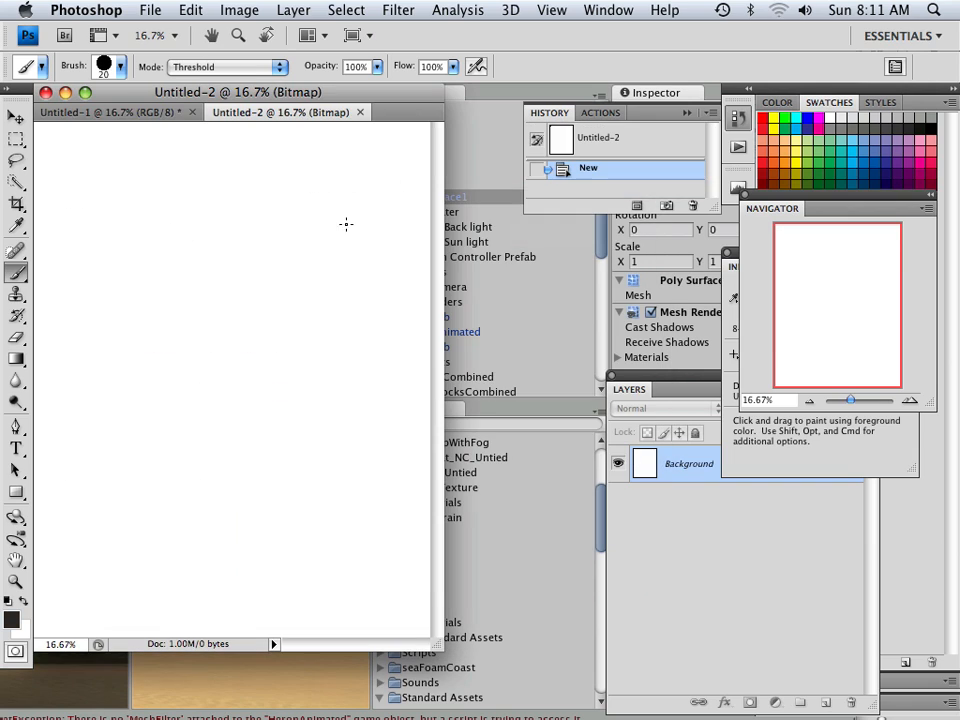
{"action": "mouse_move", "coordinate": [84, 184]}
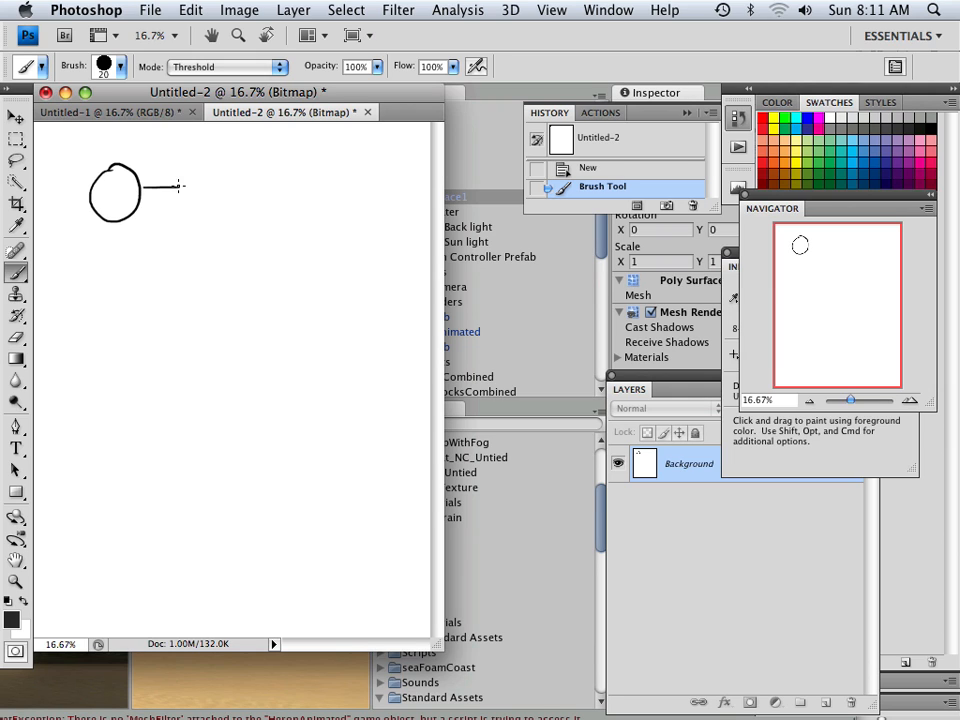
Step: Handwrite 'Textures' beside the first circle, labelled 'Lame'
{"action": "left_click_drag", "start_coordinate": [196, 188], "coordinate": [244, 188]}
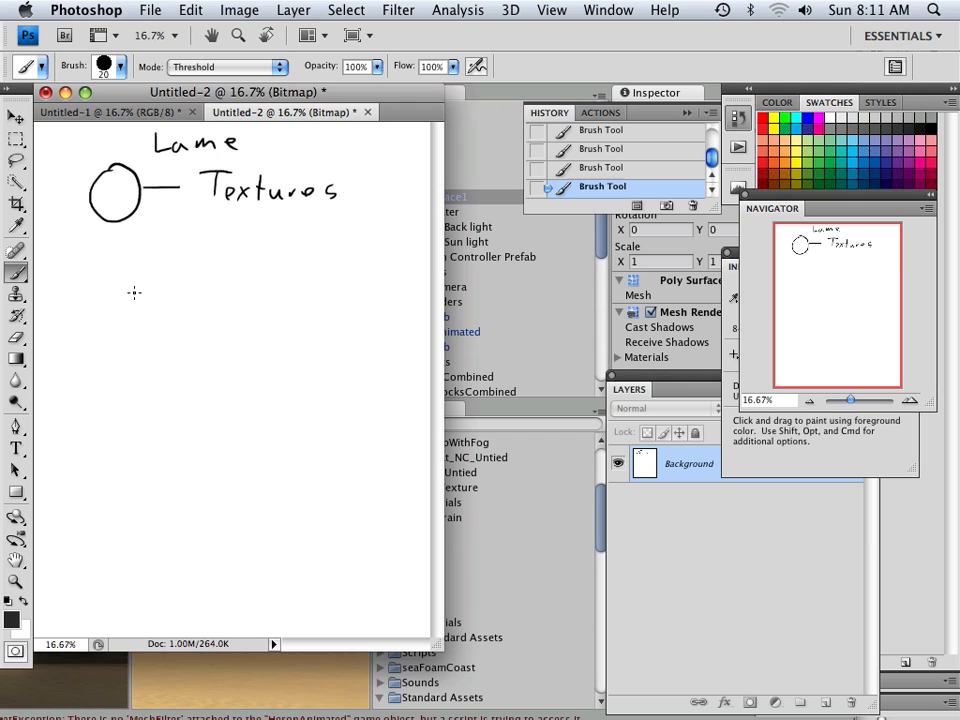
Step: Write 'Better', draw a circle below it with a line leading to 'Material'
{"action": "left_click_drag", "start_coordinate": [144, 264], "coordinate": [176, 284]}
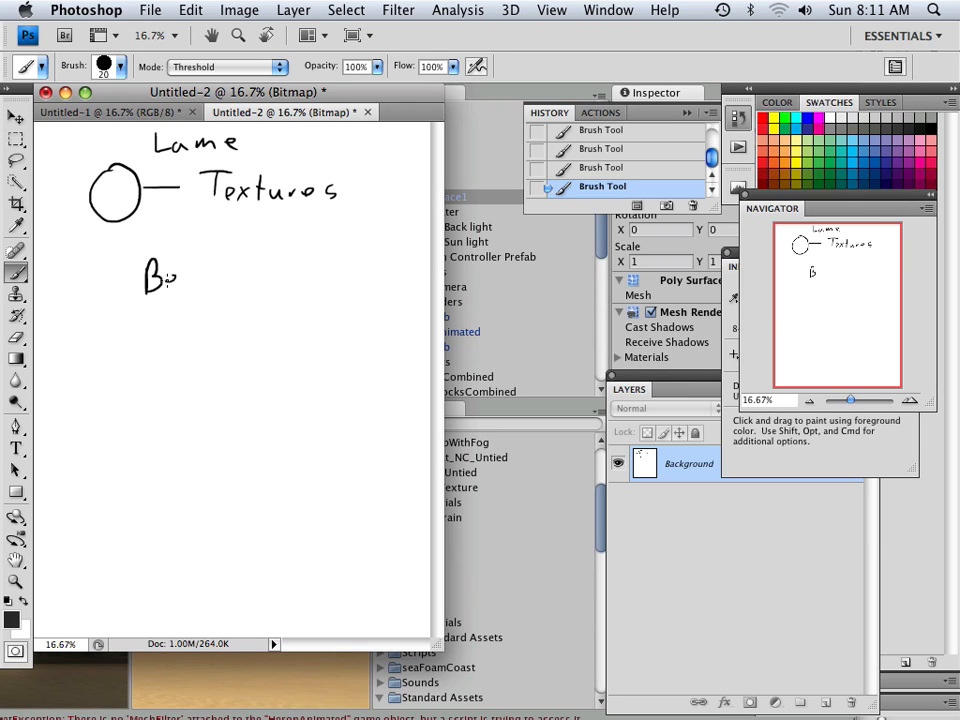
{"action": "left_click_drag", "start_coordinate": [164, 276], "coordinate": [240, 280]}
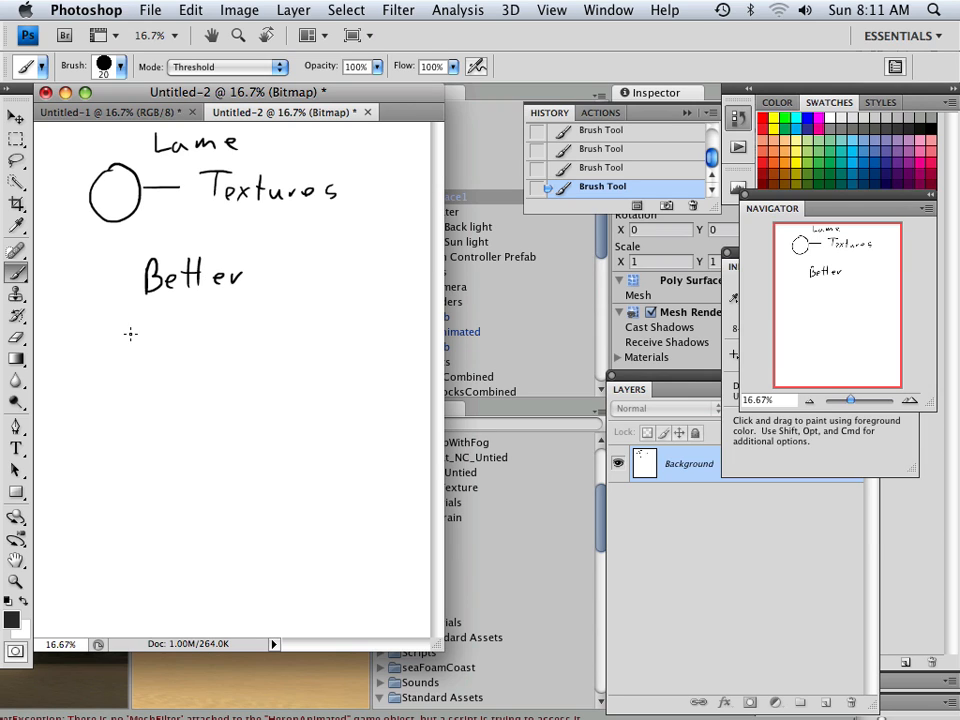
{"action": "left_click_drag", "start_coordinate": [112, 340], "coordinate": [112, 400]}
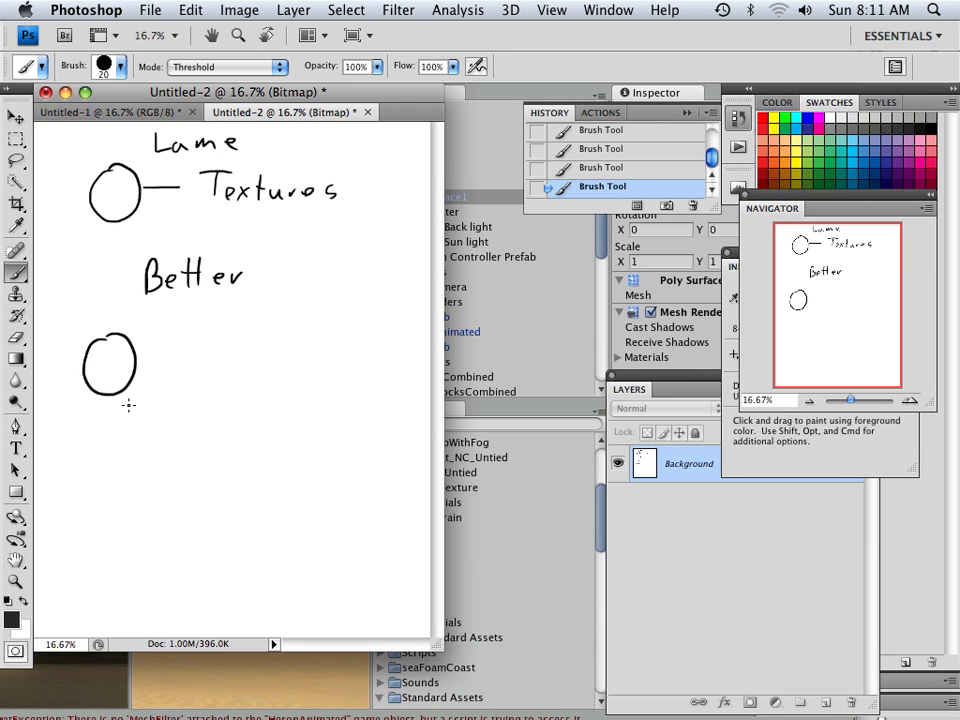
{"action": "mouse_move", "coordinate": [128, 364]}
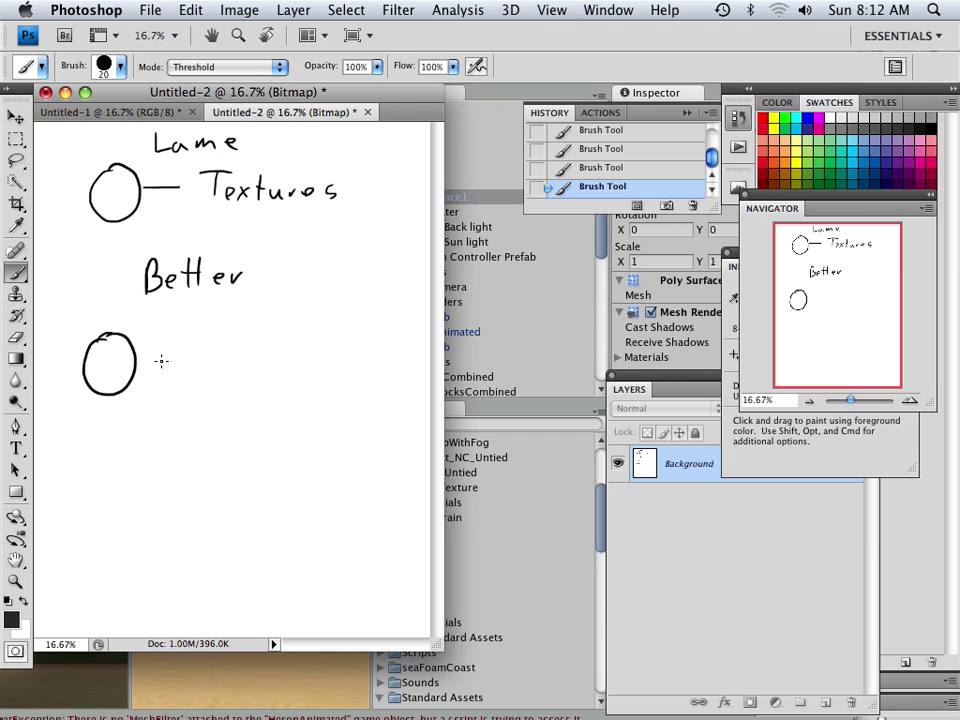
{"action": "left_click_drag", "start_coordinate": [144, 362], "coordinate": [160, 362]}
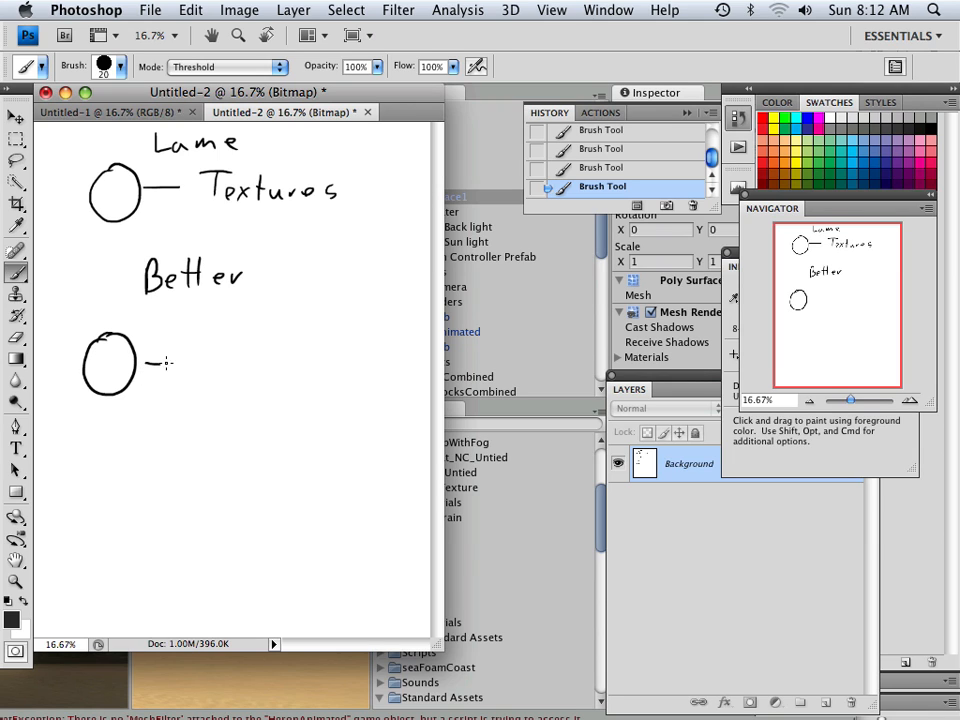
{"action": "left_click_drag", "start_coordinate": [156, 360], "coordinate": [236, 360]}
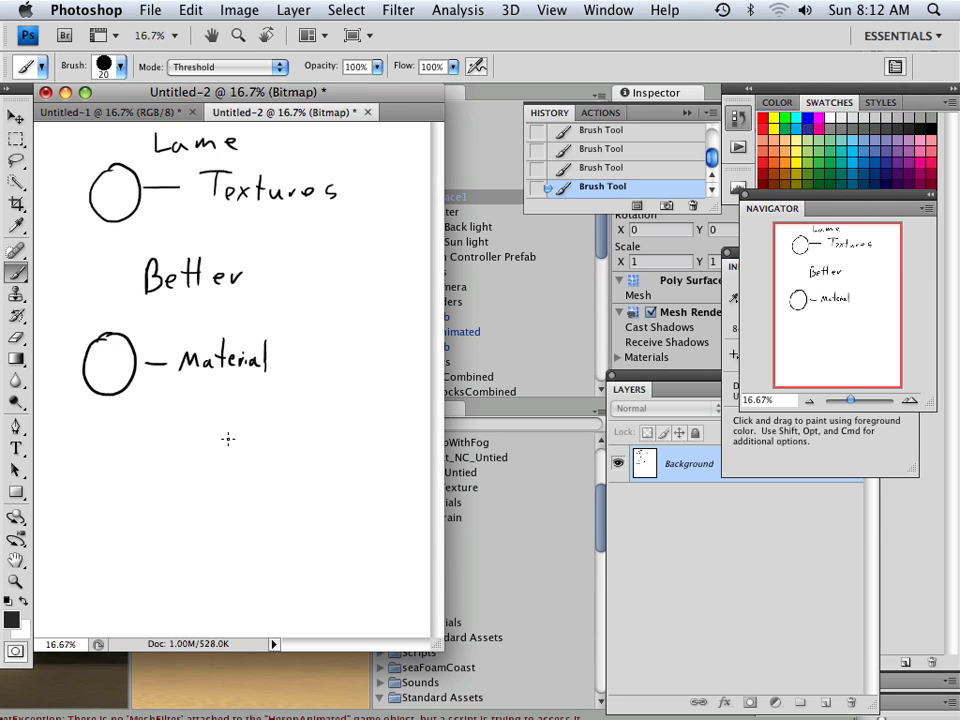
{"action": "mouse_move", "coordinate": [144, 368]}
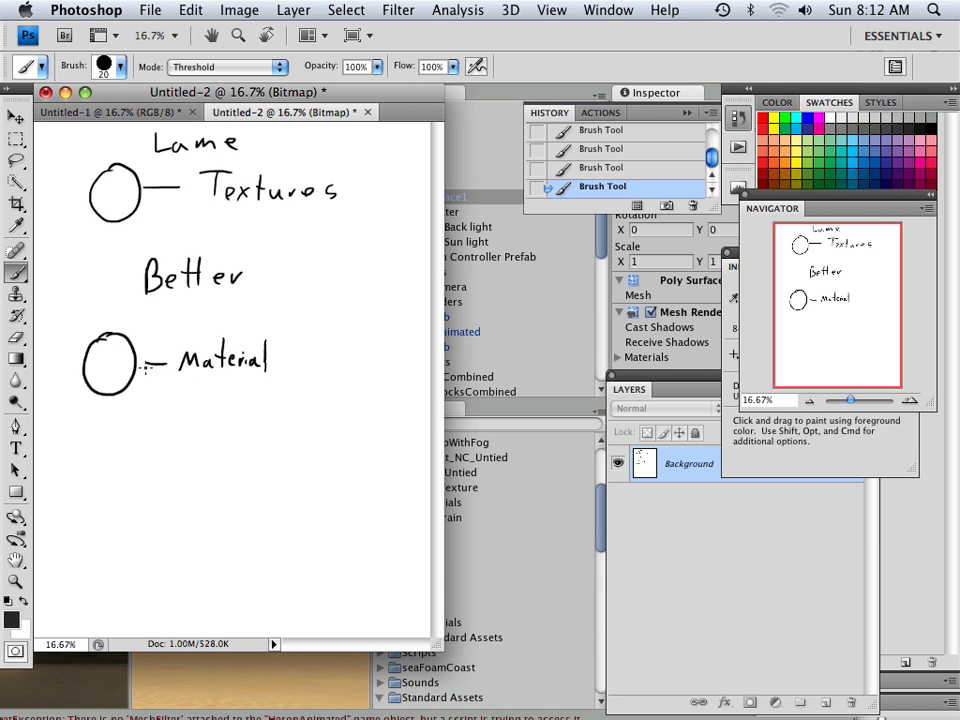
{"action": "mouse_move", "coordinate": [176, 372]}
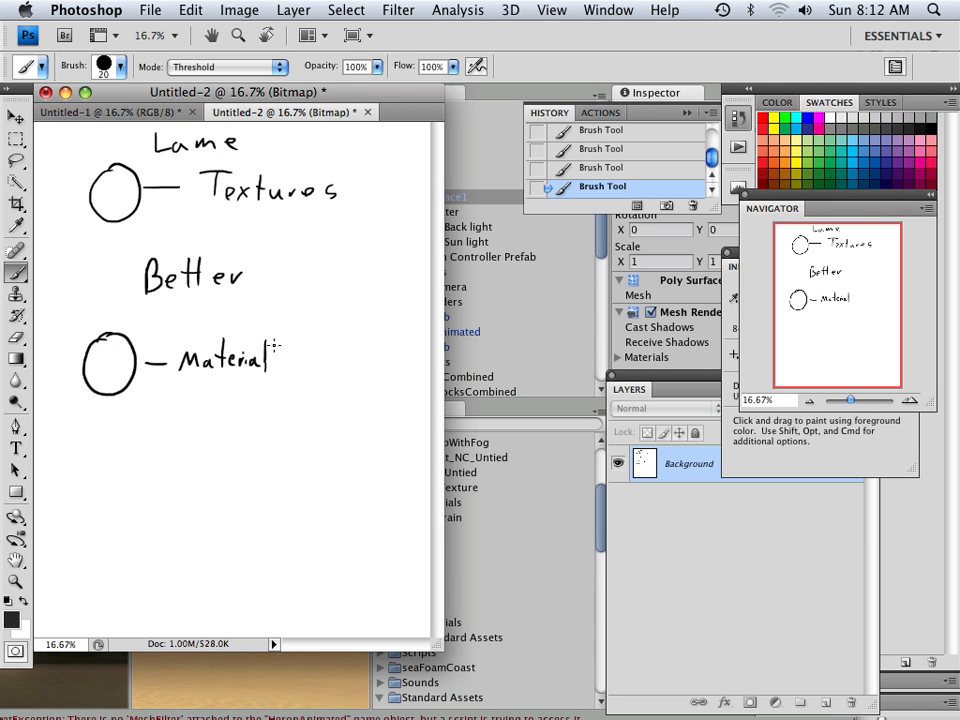
{"action": "mouse_move", "coordinate": [284, 348]}
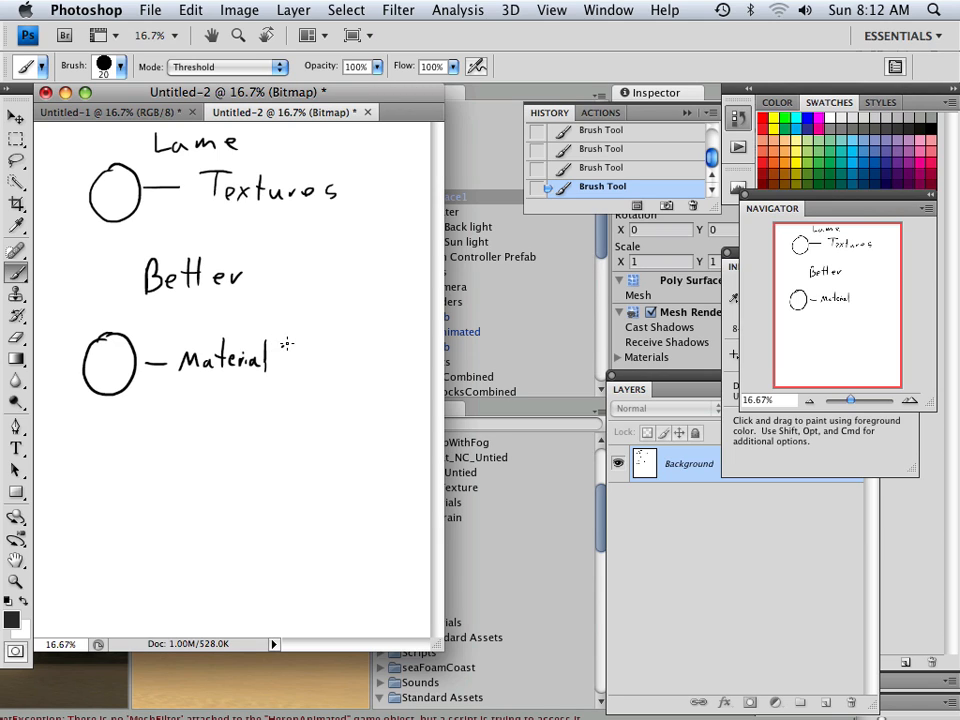
Step: Branch 'Material' into an upper and a lower 'Textures' label
{"action": "left_click_drag", "start_coordinate": [300, 340], "coordinate": [330, 344]}
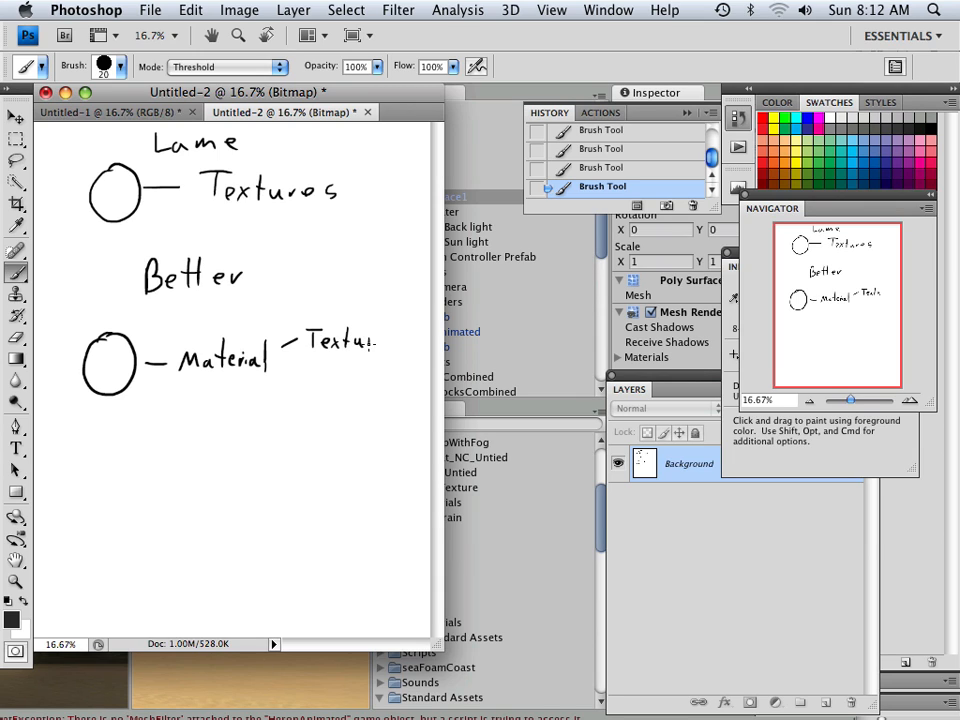
{"action": "left_click_drag", "start_coordinate": [300, 360], "coordinate": [396, 340]}
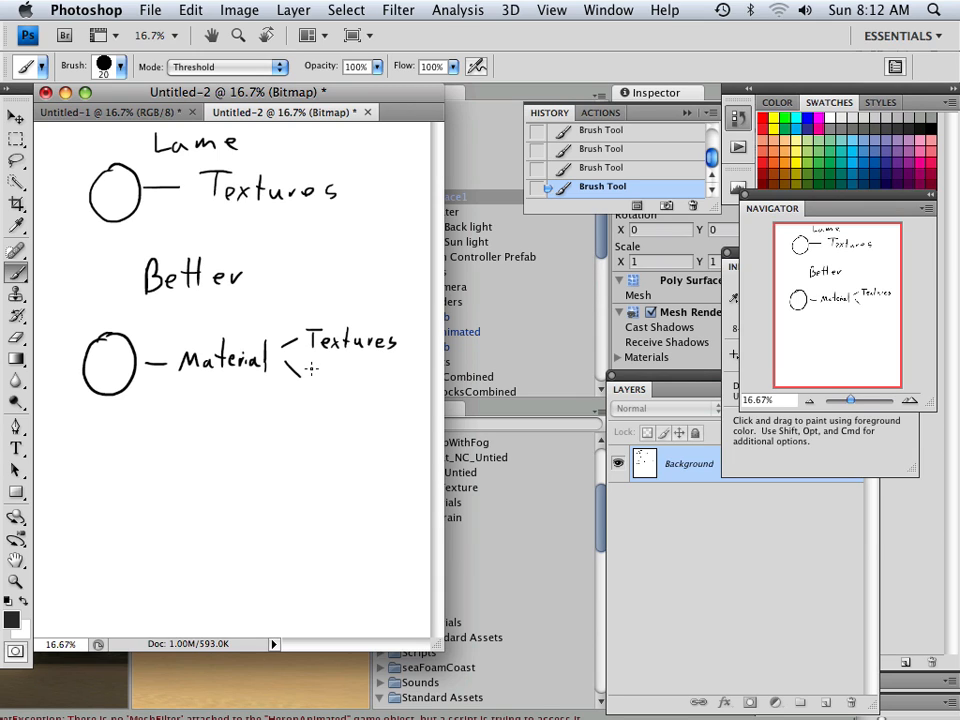
{"action": "left_click_drag", "start_coordinate": [310, 370], "coordinate": [360, 384]}
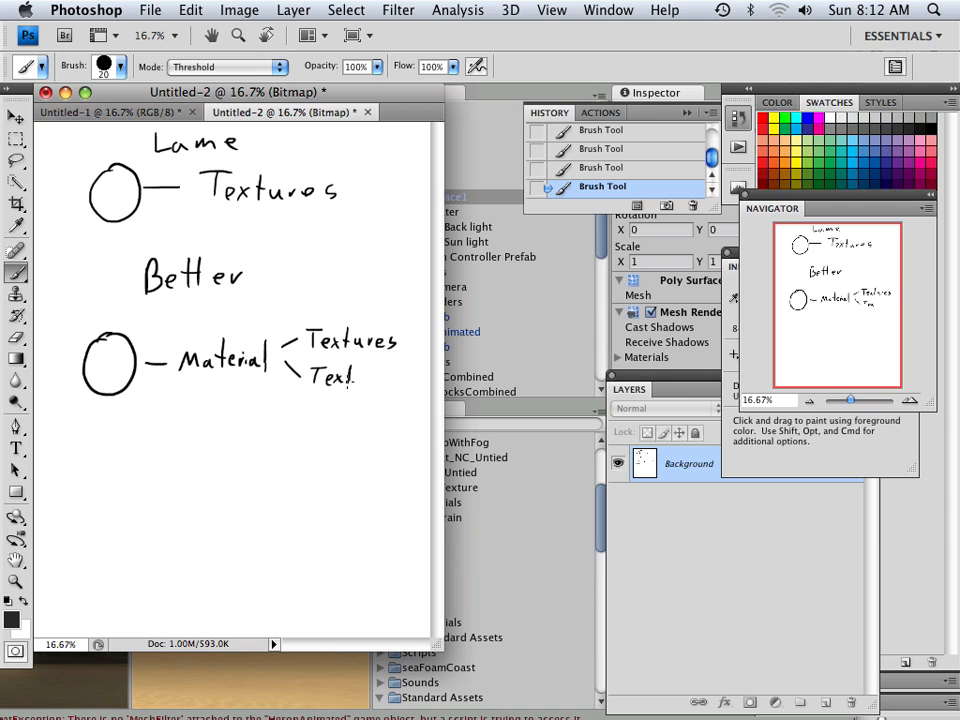
{"action": "left_click_drag", "start_coordinate": [320, 378], "coordinate": [398, 378]}
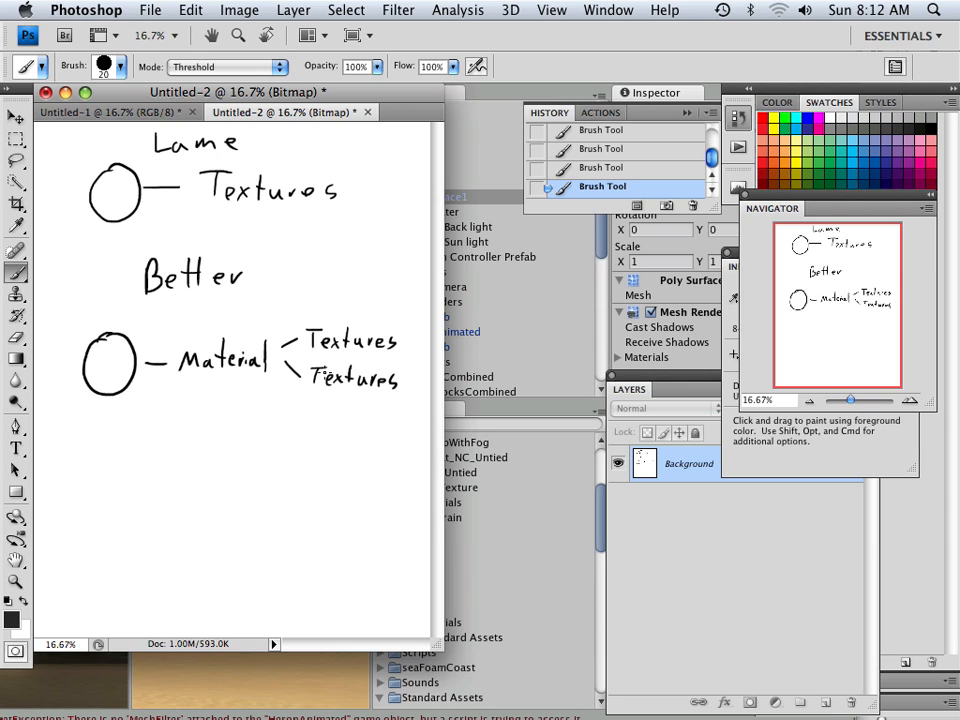
{"action": "mouse_move", "coordinate": [124, 160]}
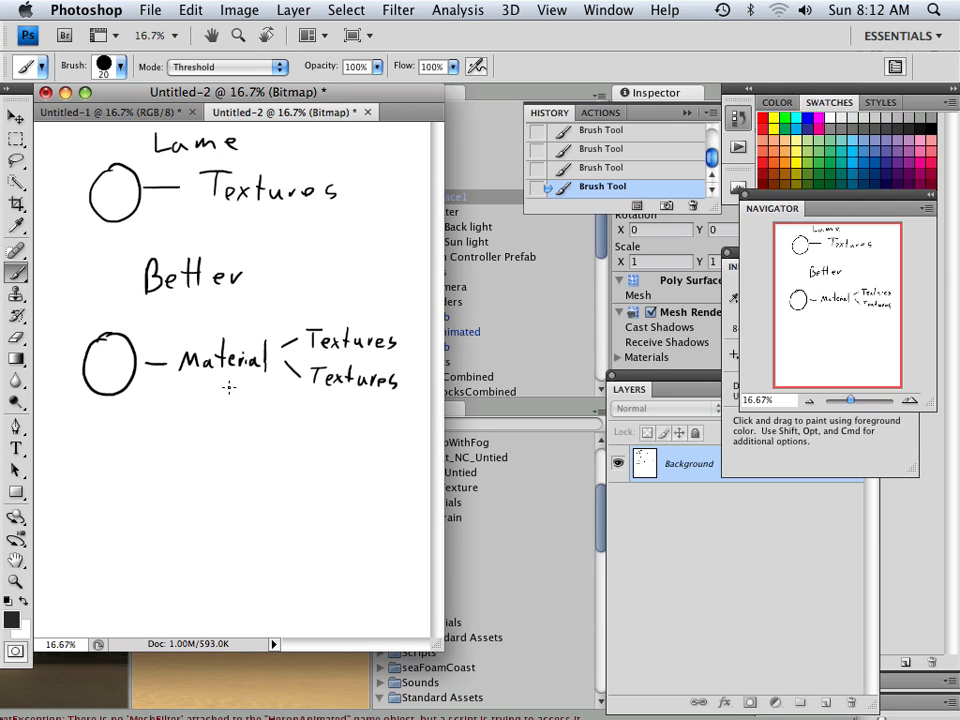
Step: Write 'Best', draw a marked circle labelled 'Material' below it, and encircle 'Best'
{"action": "left_click_drag", "start_coordinate": [148, 444], "coordinate": [160, 470]}
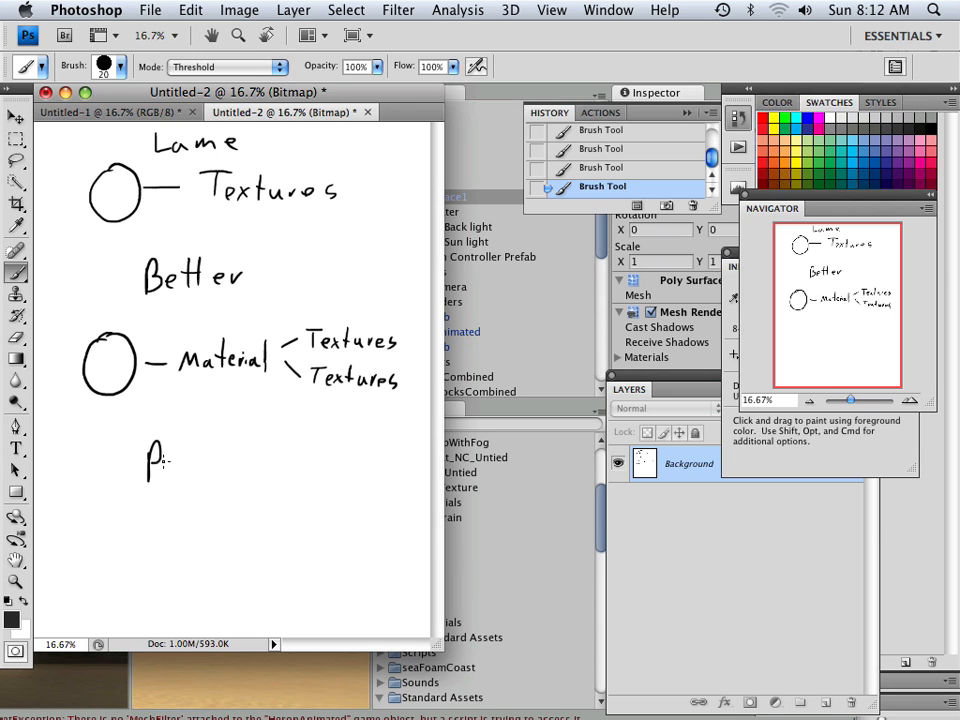
{"action": "left_click_drag", "start_coordinate": [156, 460], "coordinate": [224, 460]}
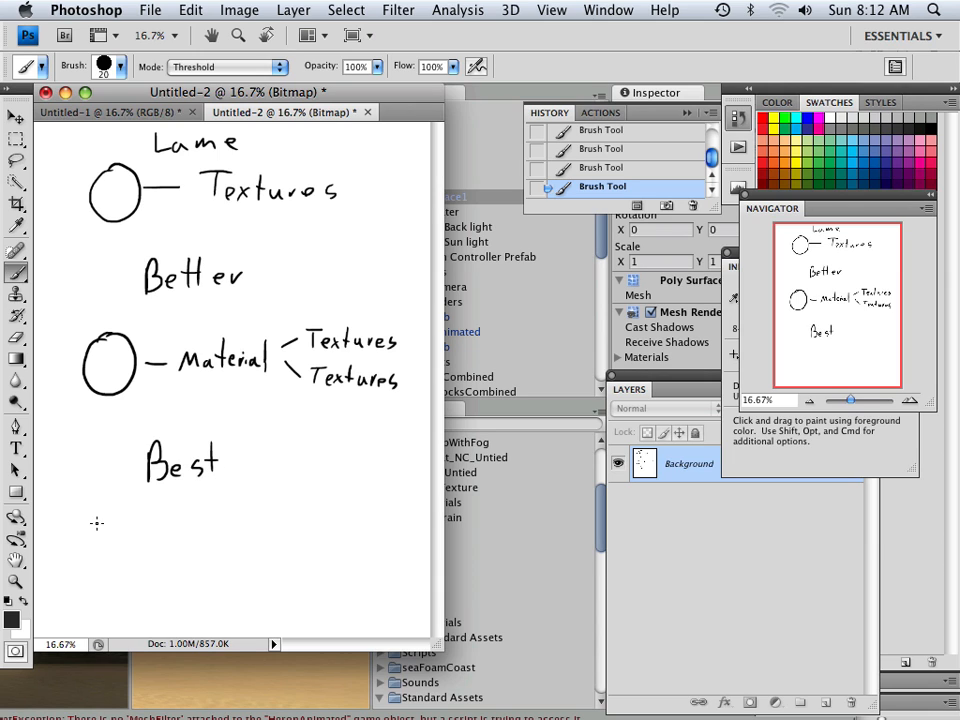
{"action": "left_click_drag", "start_coordinate": [104, 520], "coordinate": [104, 576]}
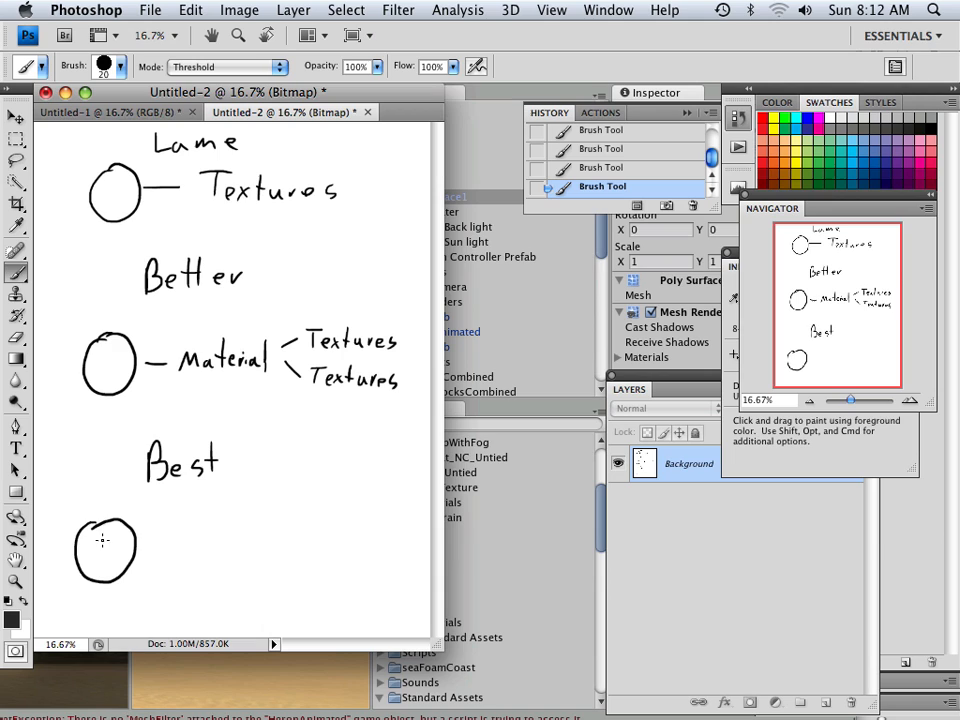
{"action": "left_click_drag", "start_coordinate": [104, 524], "coordinate": [104, 590]}
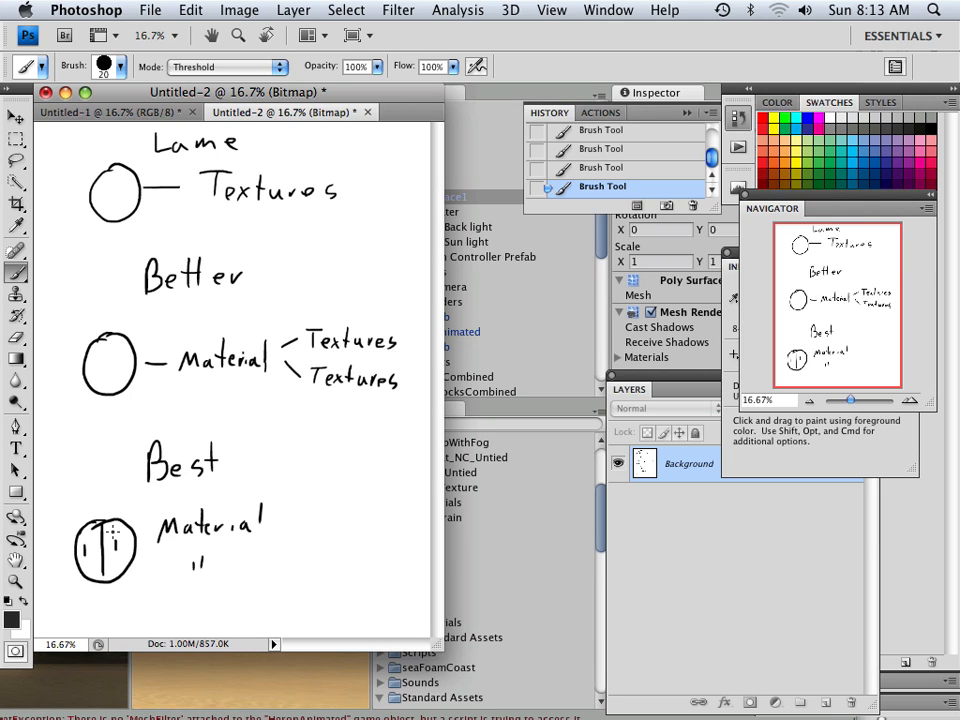
{"action": "left_click_drag", "start_coordinate": [104, 524], "coordinate": [104, 570]}
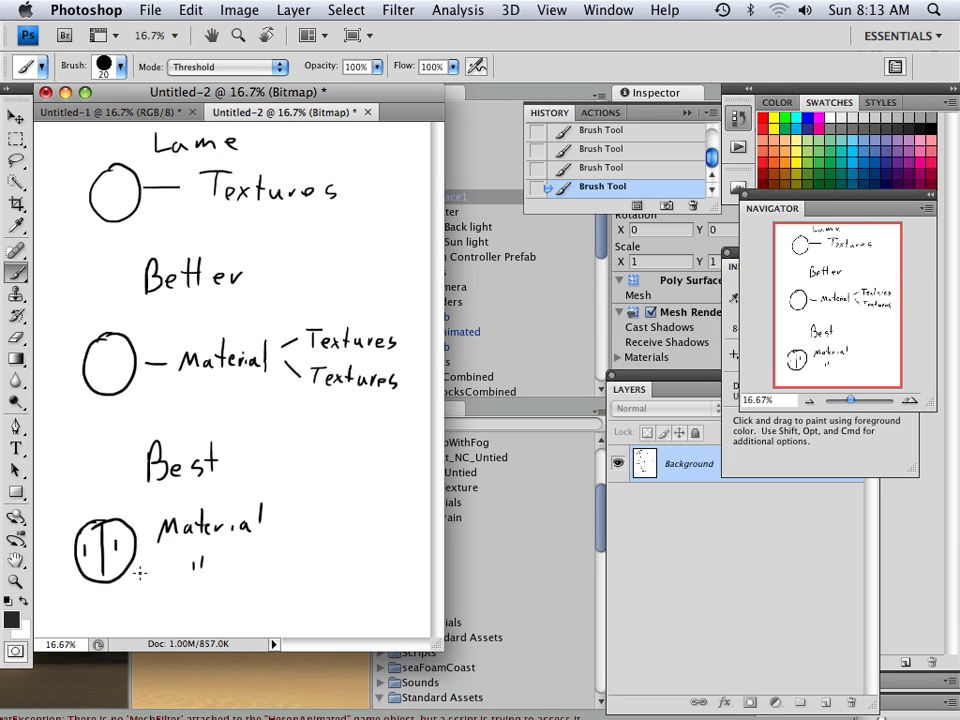
{"action": "mouse_move", "coordinate": [96, 504]}
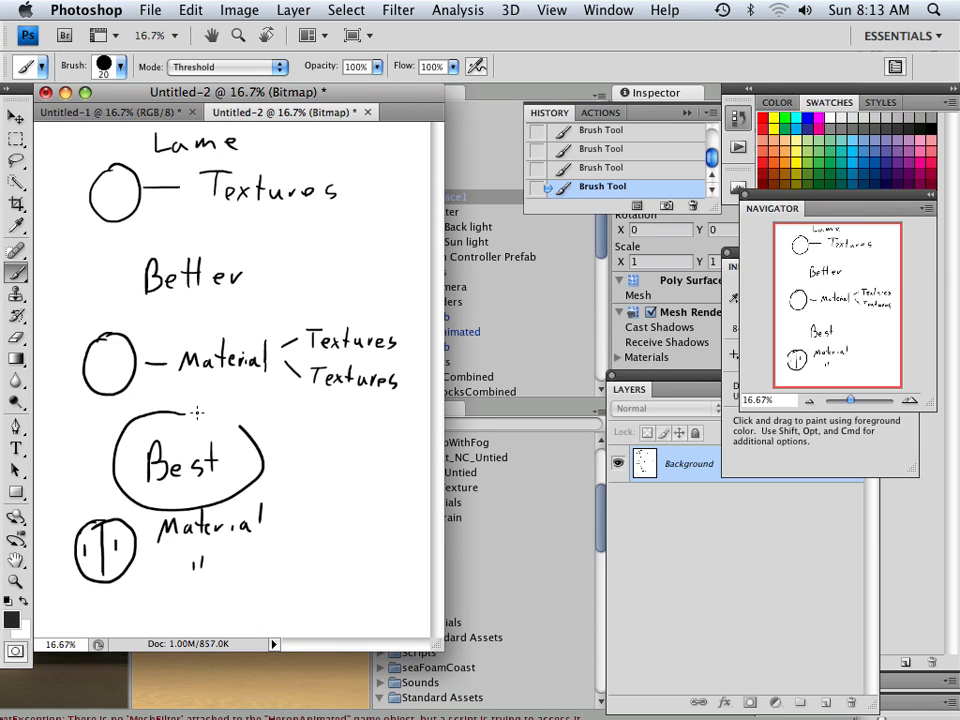
{"action": "left_click_drag", "start_coordinate": [156, 414], "coordinate": [270, 476]}
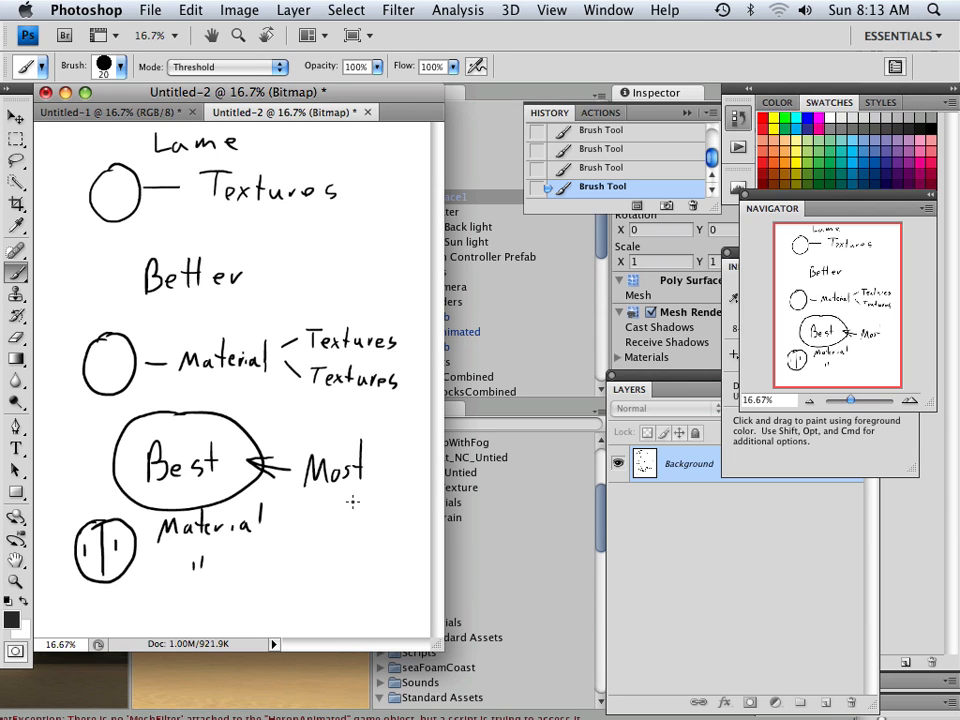
{"action": "mouse_move", "coordinate": [332, 414]}
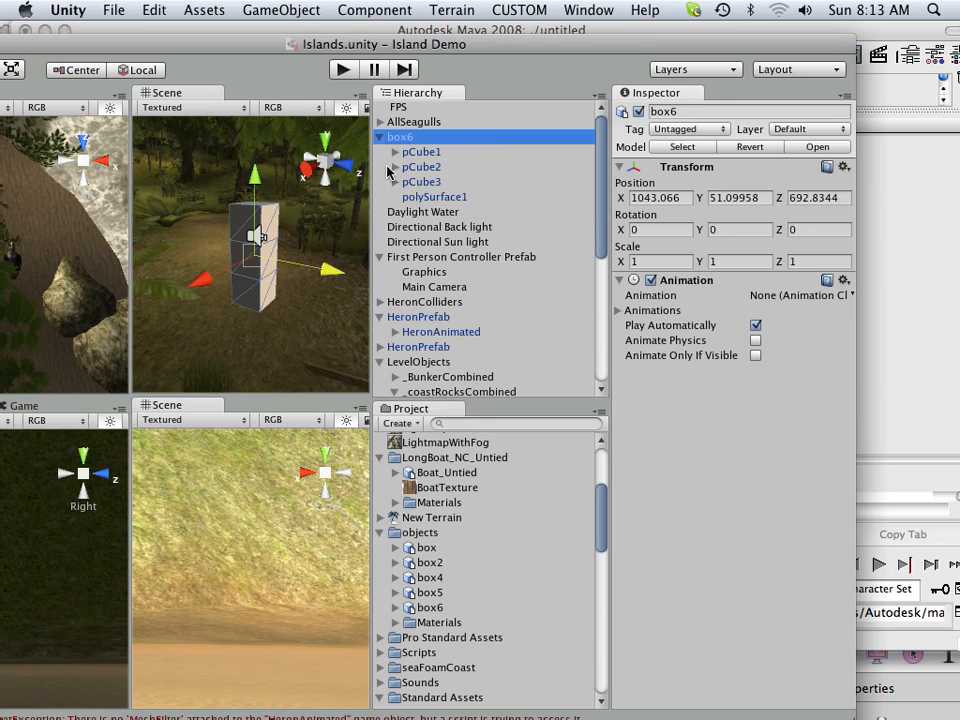
{"action": "mouse_move", "coordinate": [420, 200]}
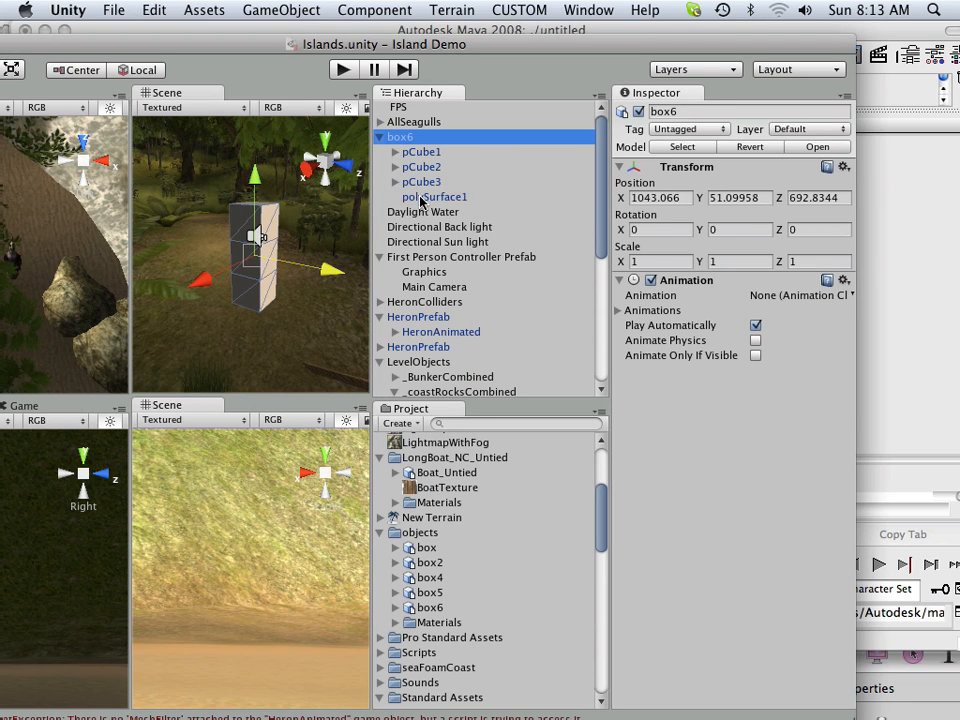
Step: Select polySurface1 to show its Mesh Renderer using box6-stupid_material with the Diffuse shader
{"action": "left_click", "coordinate": [436, 196]}
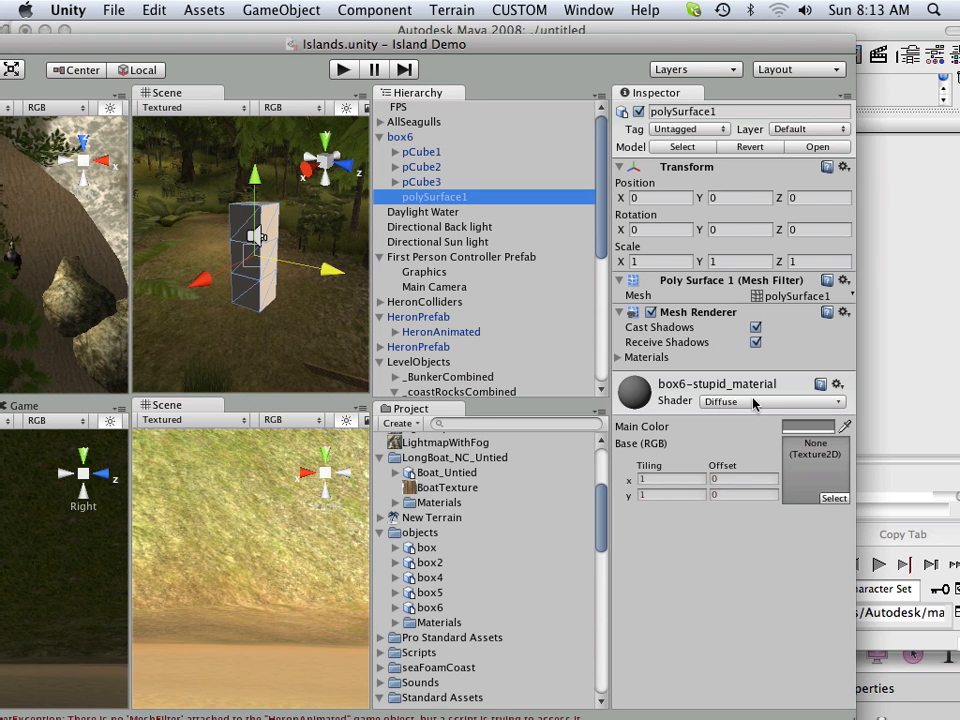
{"action": "mouse_move", "coordinate": [738, 404]}
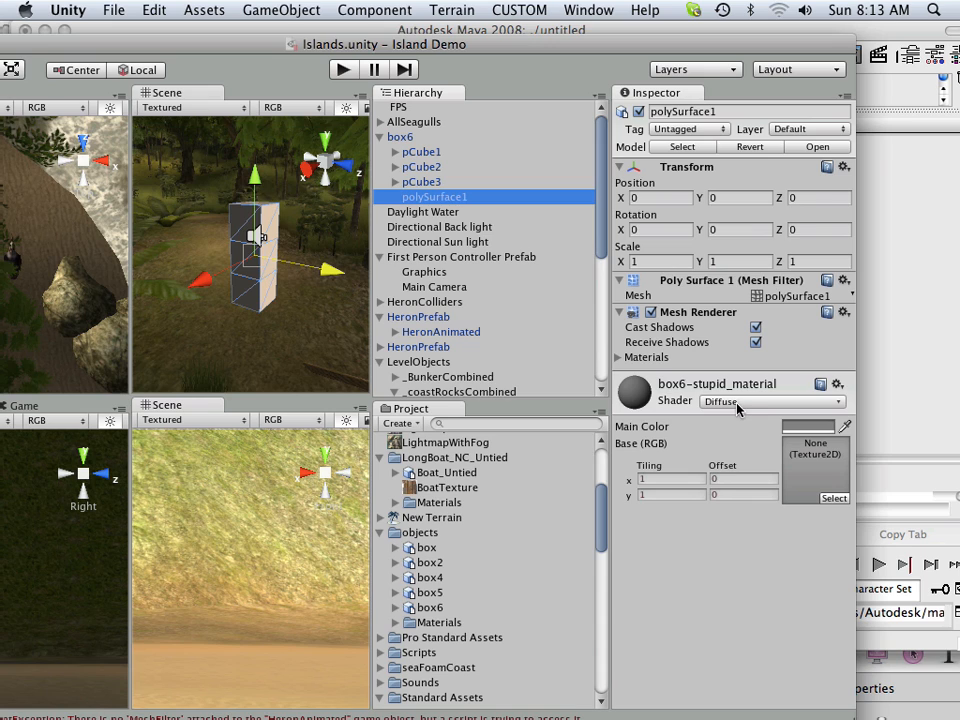